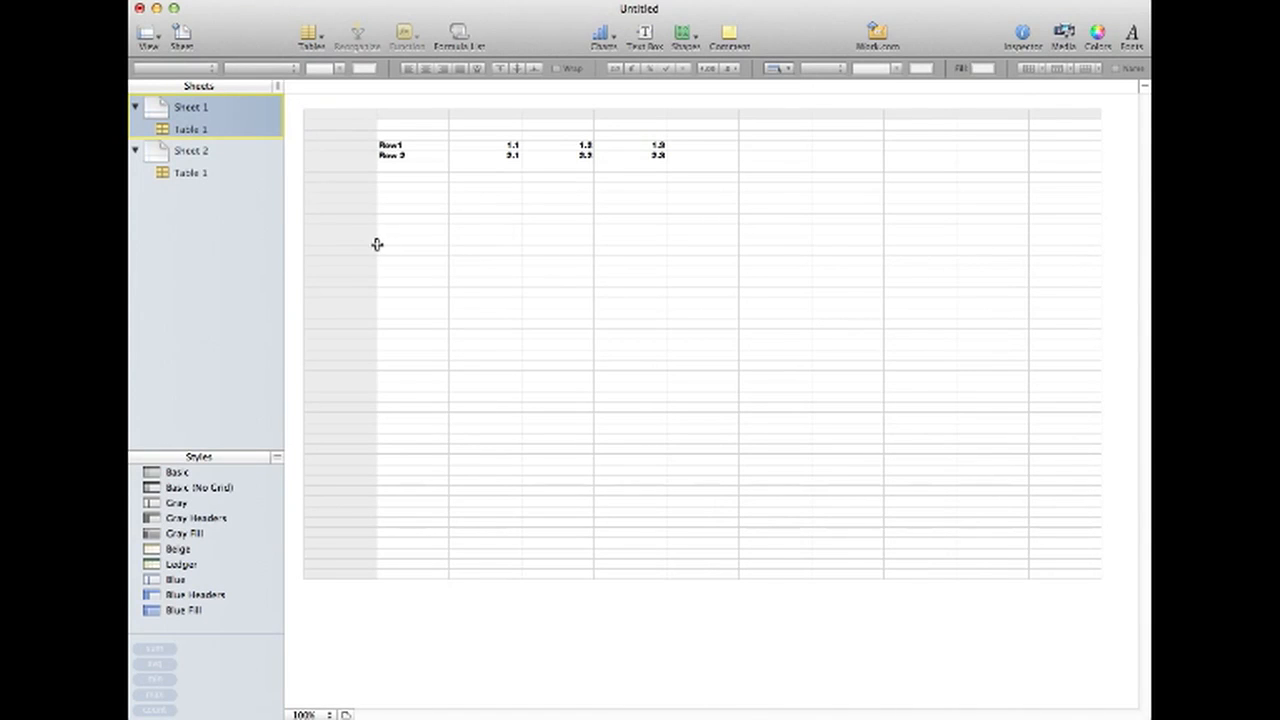
{"action": "mouse_move", "coordinate": [328, 94]}
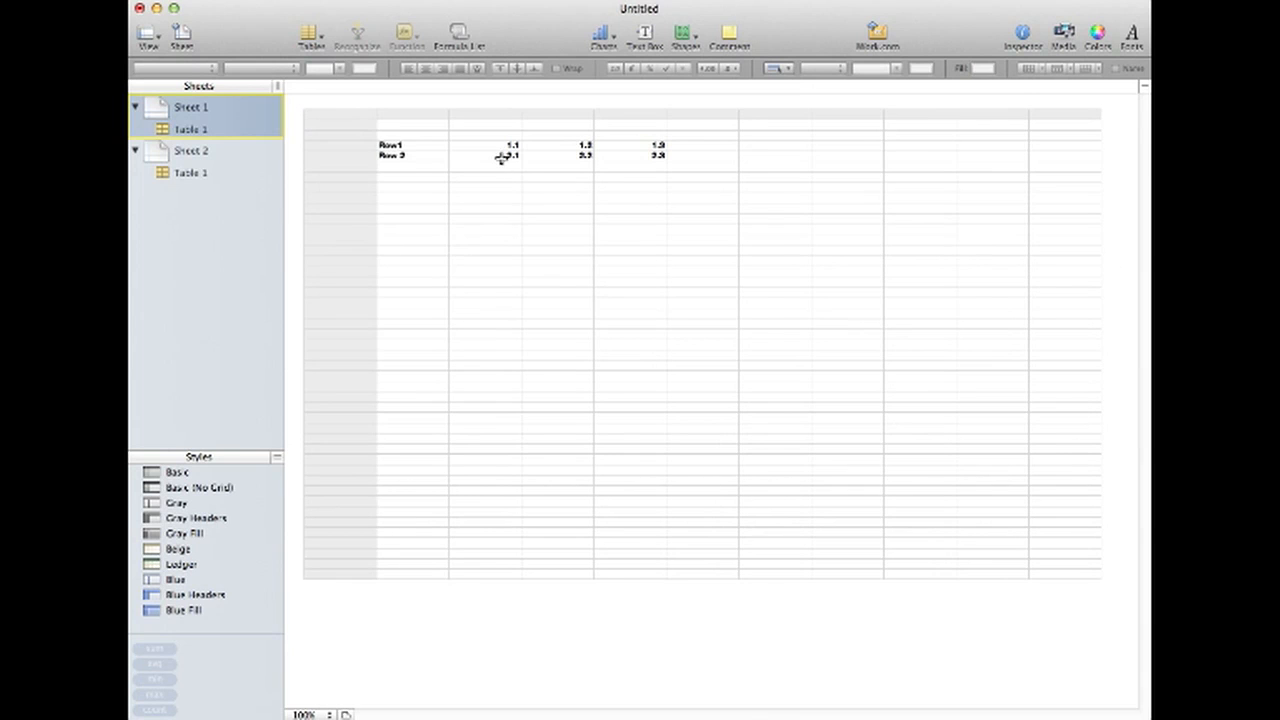
{"action": "mouse_move", "coordinate": [532, 144]}
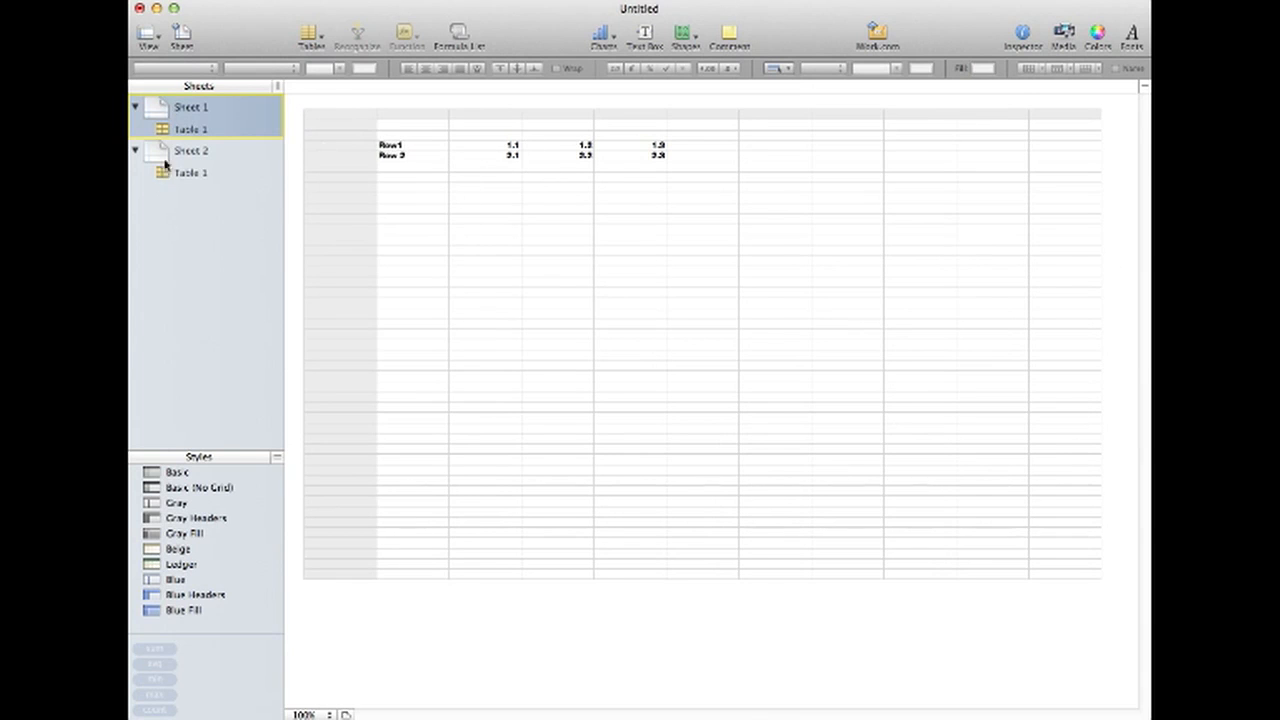
{"action": "mouse_move", "coordinate": [260, 98]}
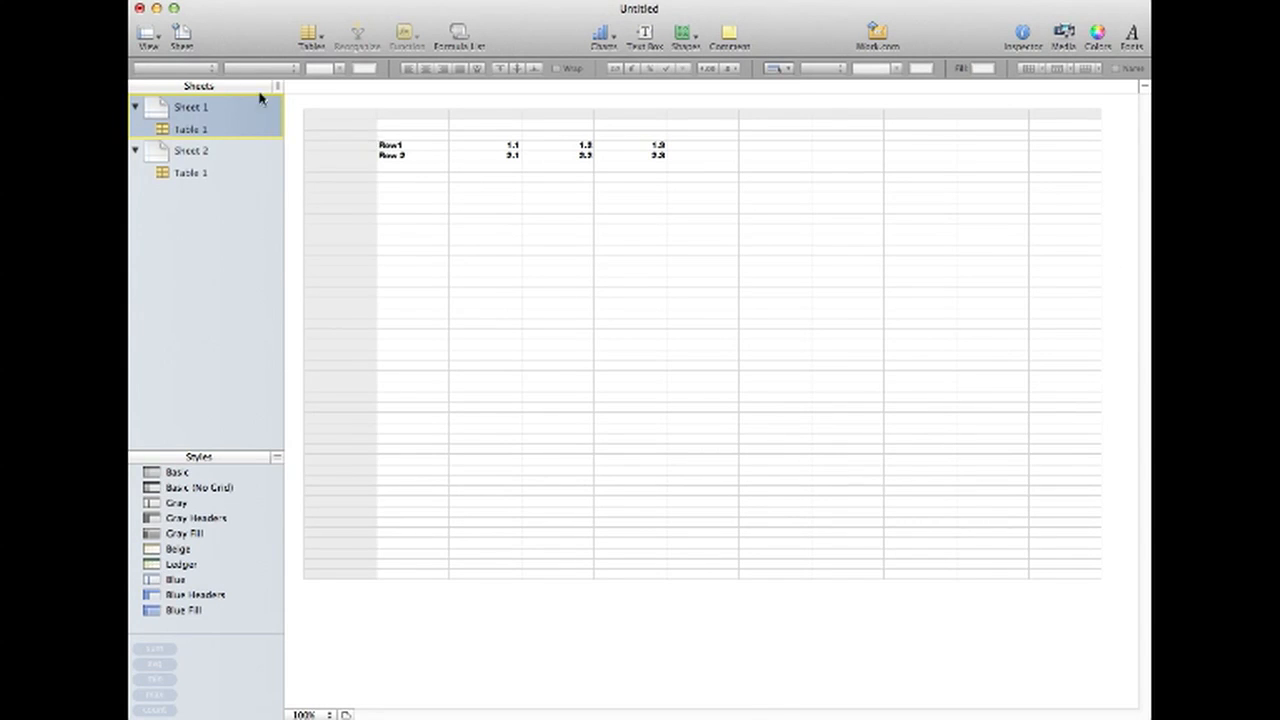
{"action": "mouse_move", "coordinate": [416, 156]}
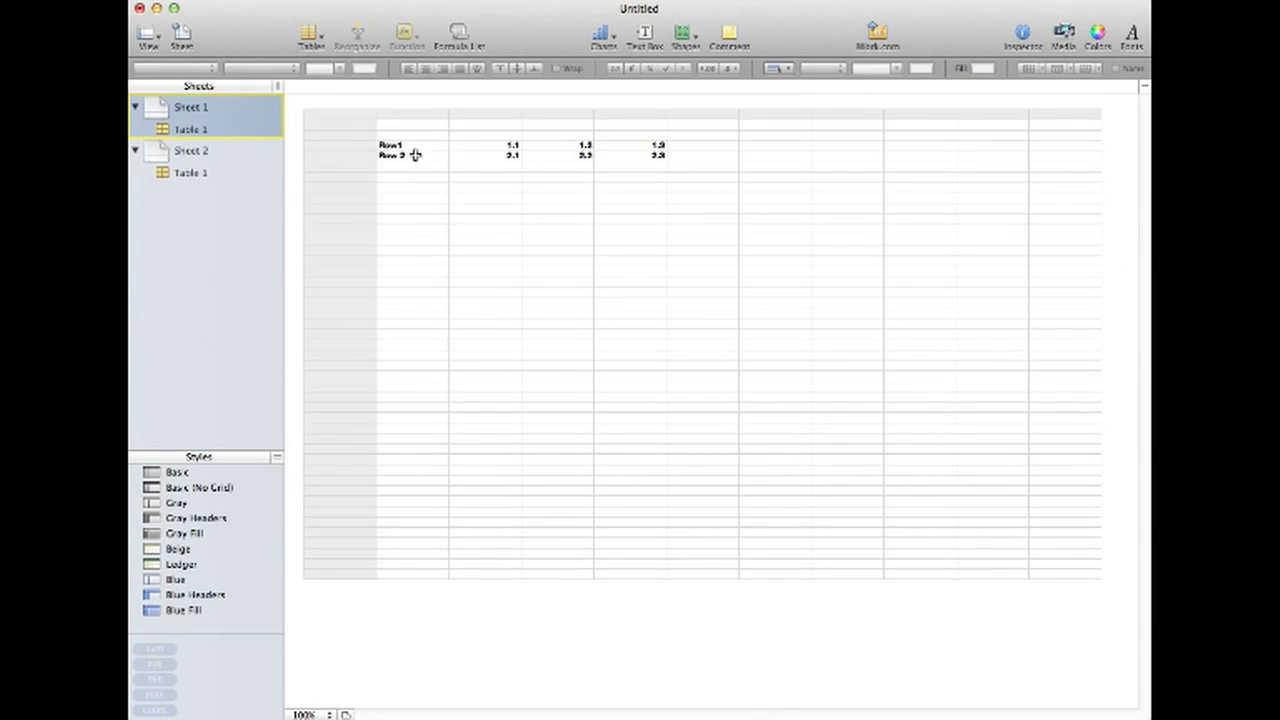
Step: Link a Sheet 2 cell to Sheet 1::Table 1::C4 so it shows 1.1, ready to fill right to 1.2, 1.3
{"action": "left_click", "coordinate": [414, 144]}
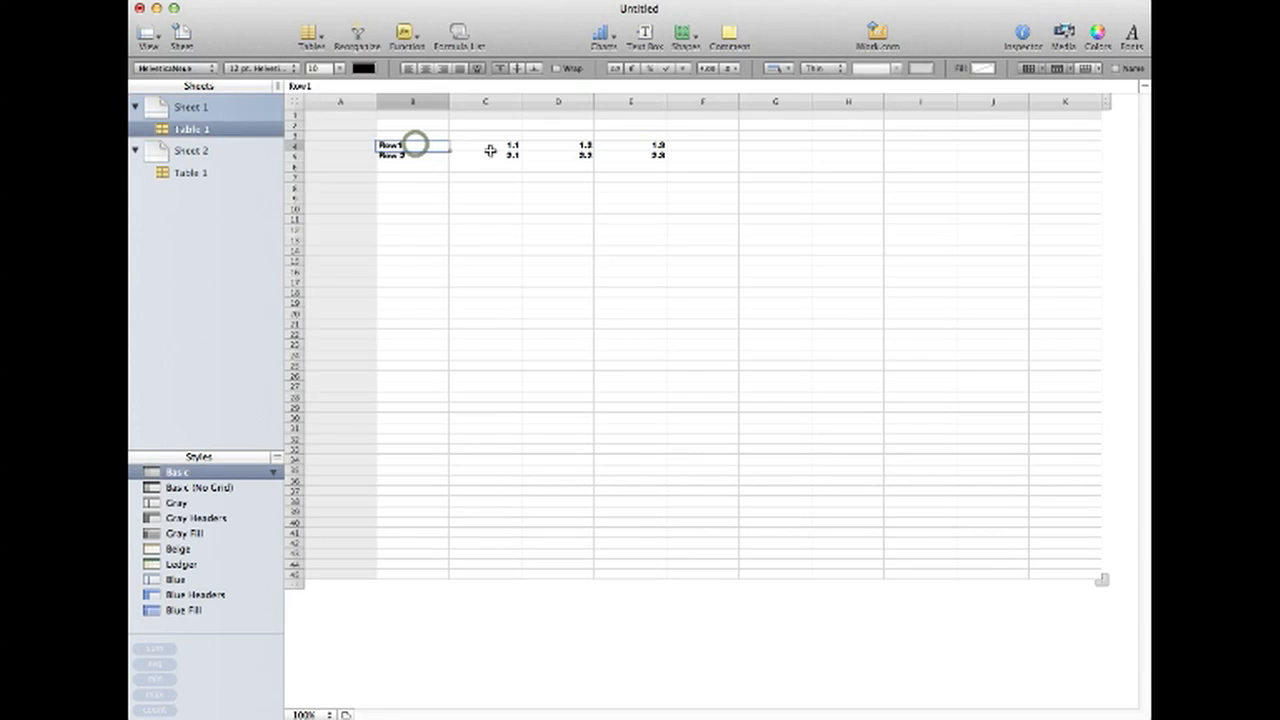
{"action": "mouse_move", "coordinate": [624, 146]}
{"action": "type", "text": "="}
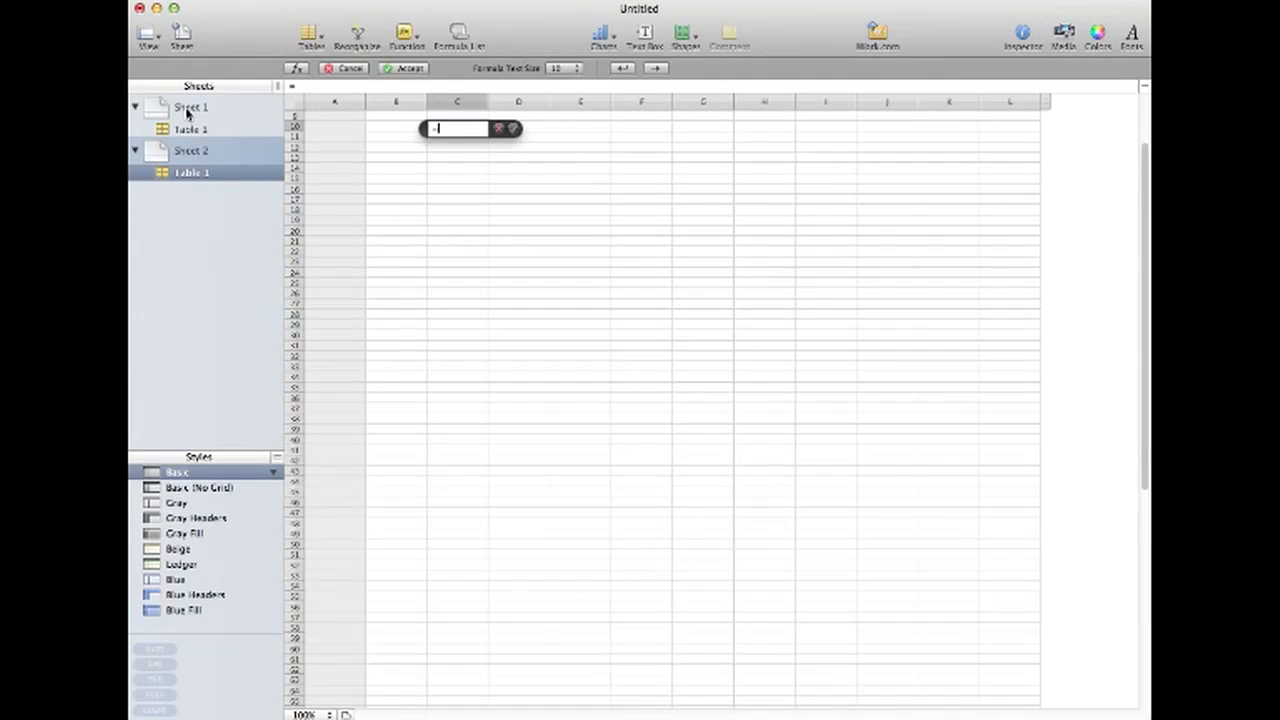
{"action": "left_click", "coordinate": [192, 108]}
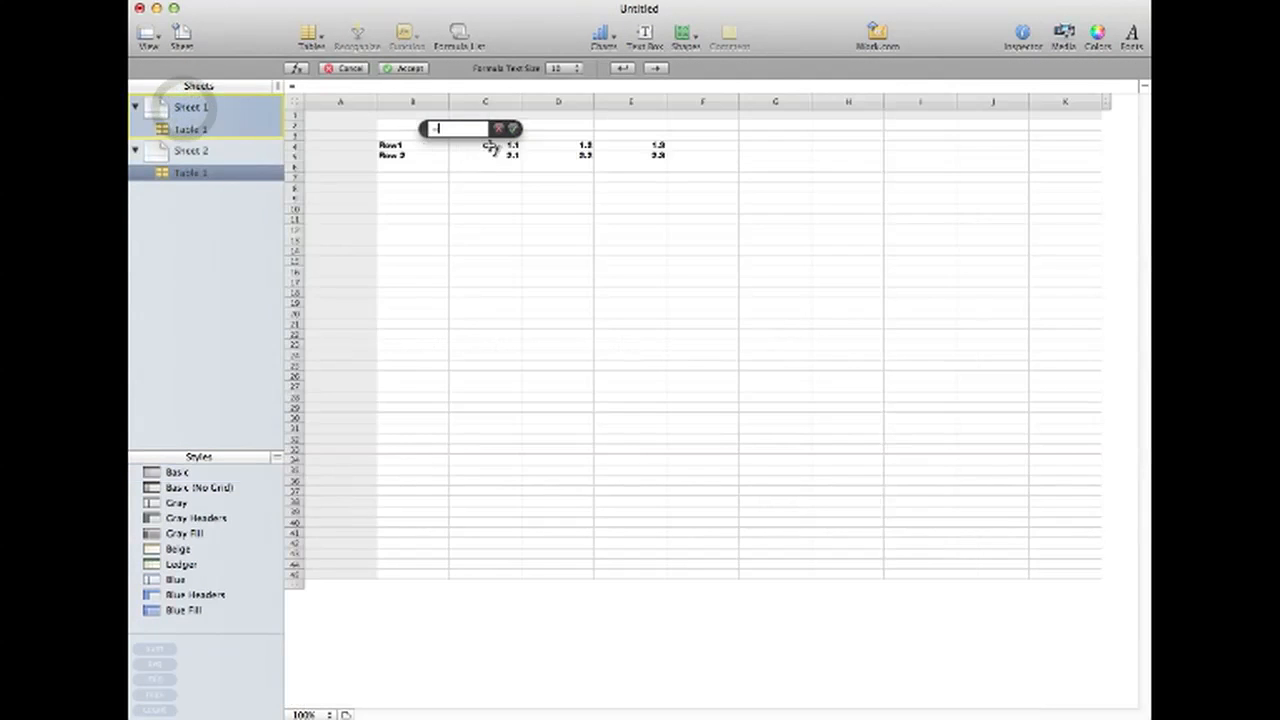
{"action": "left_click", "coordinate": [484, 148]}
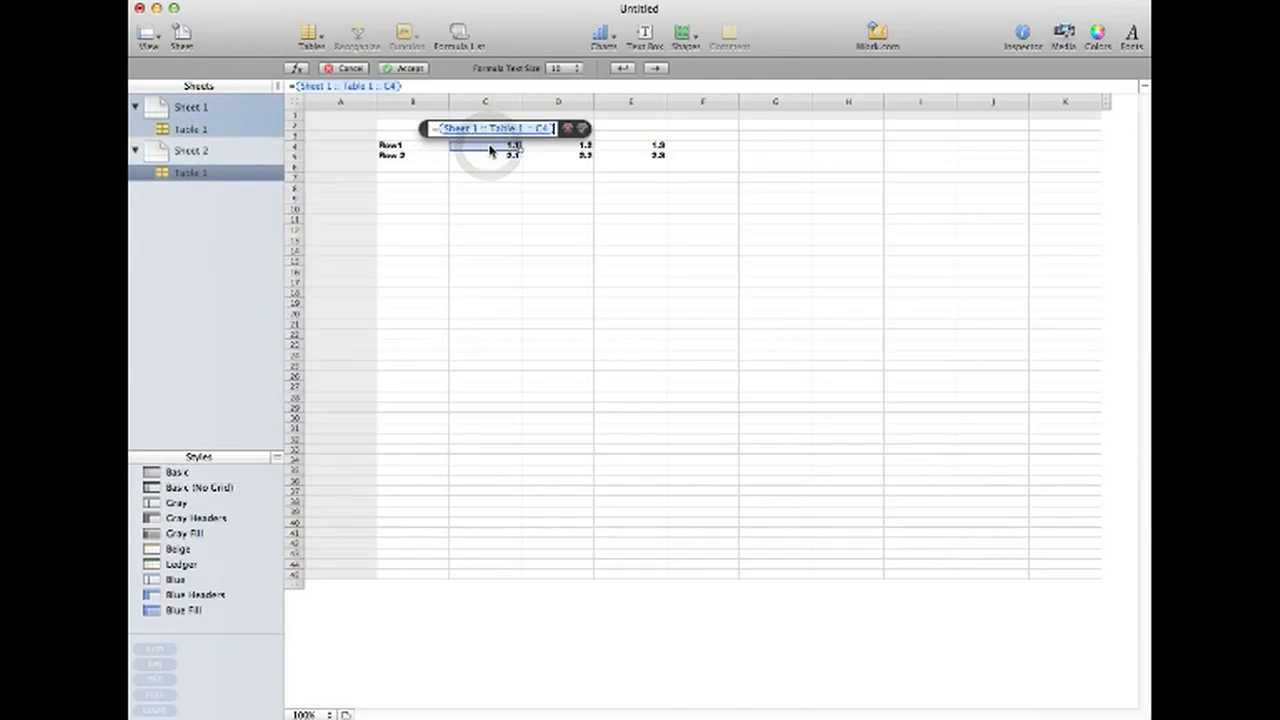
{"action": "left_click", "coordinate": [192, 150]}
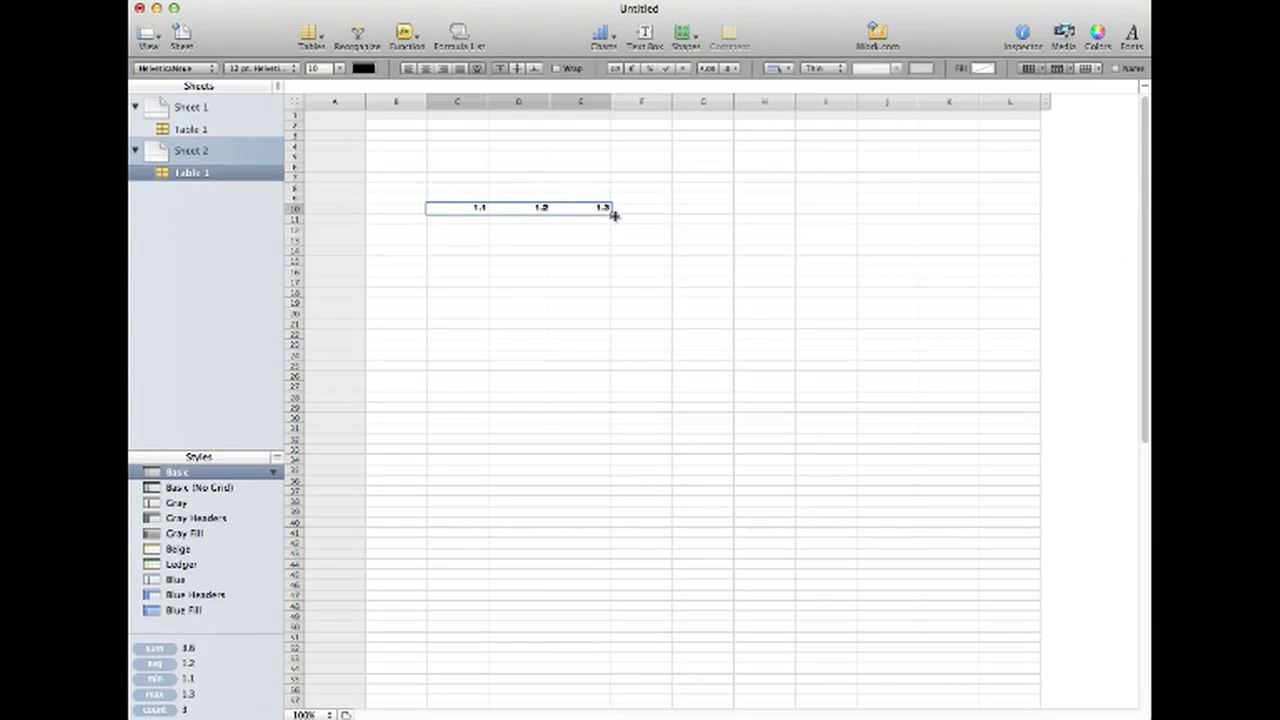
Step: Fill the linked row down one row to show 2.1, 2.2, 2.3 and select an empty cell below
{"action": "left_click_drag", "start_coordinate": [612, 214], "coordinate": [610, 218]}
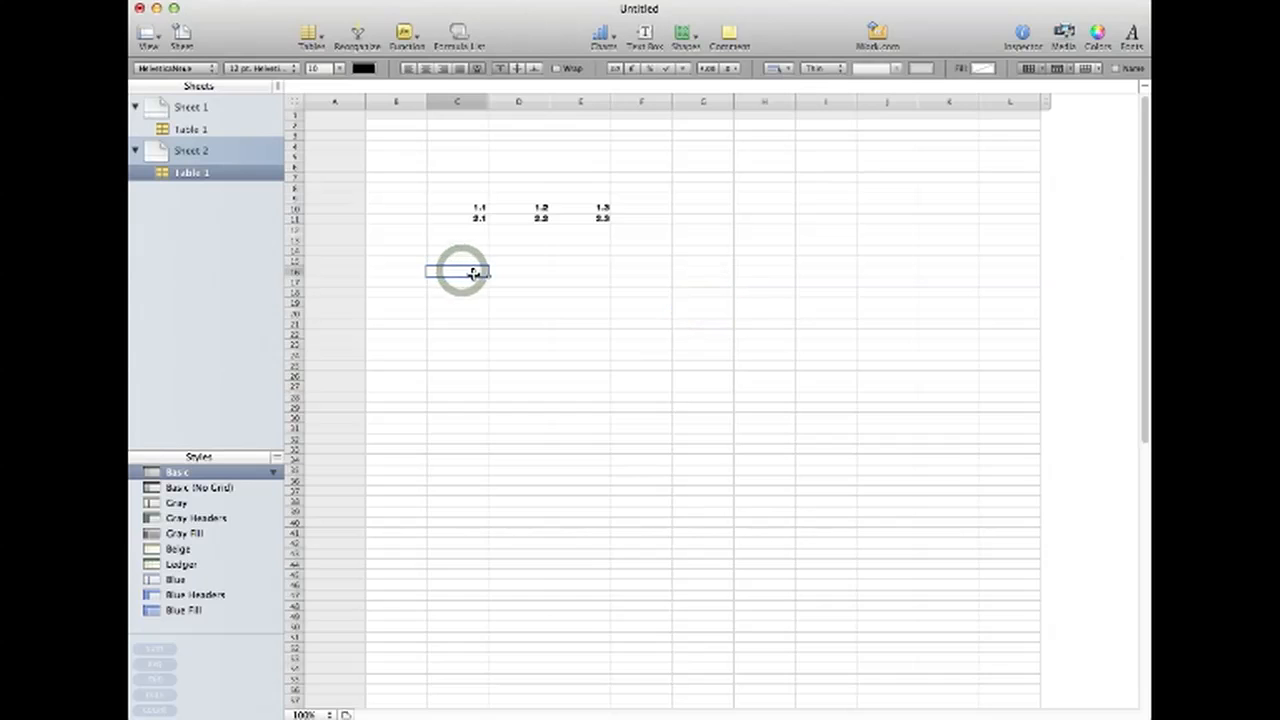
{"action": "left_click", "coordinate": [458, 272]}
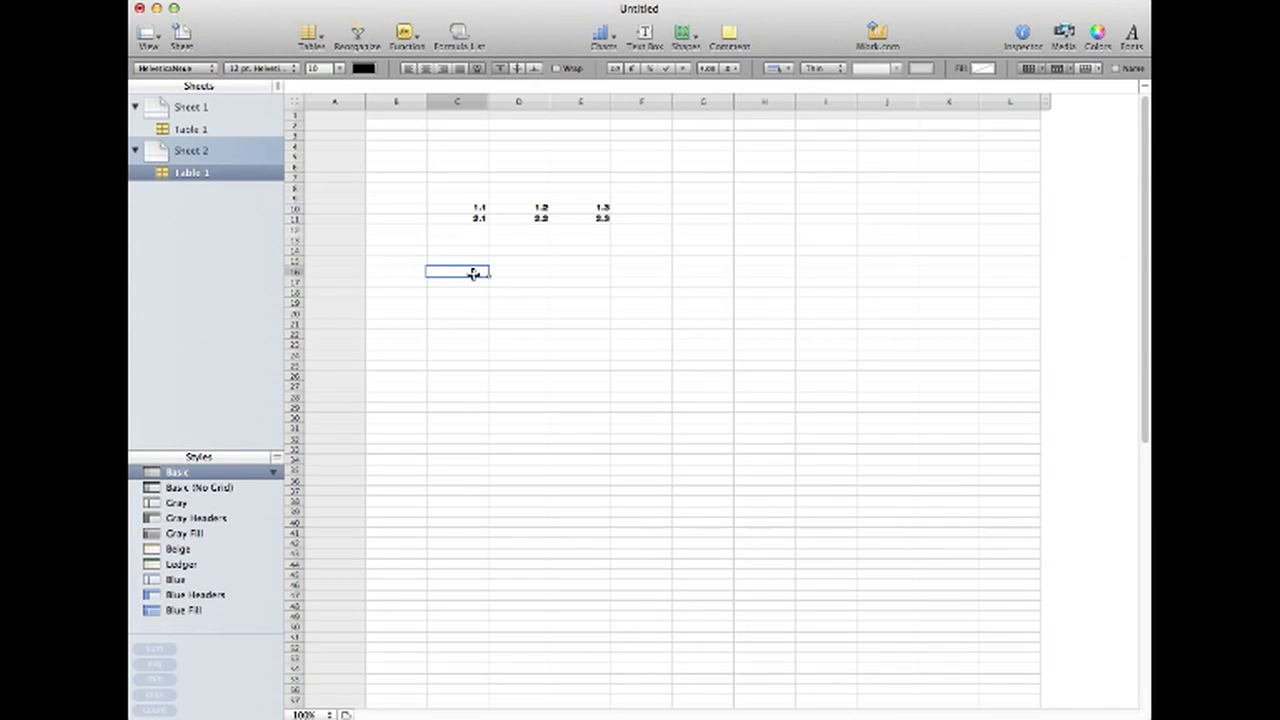
{"action": "mouse_move", "coordinate": [448, 184]}
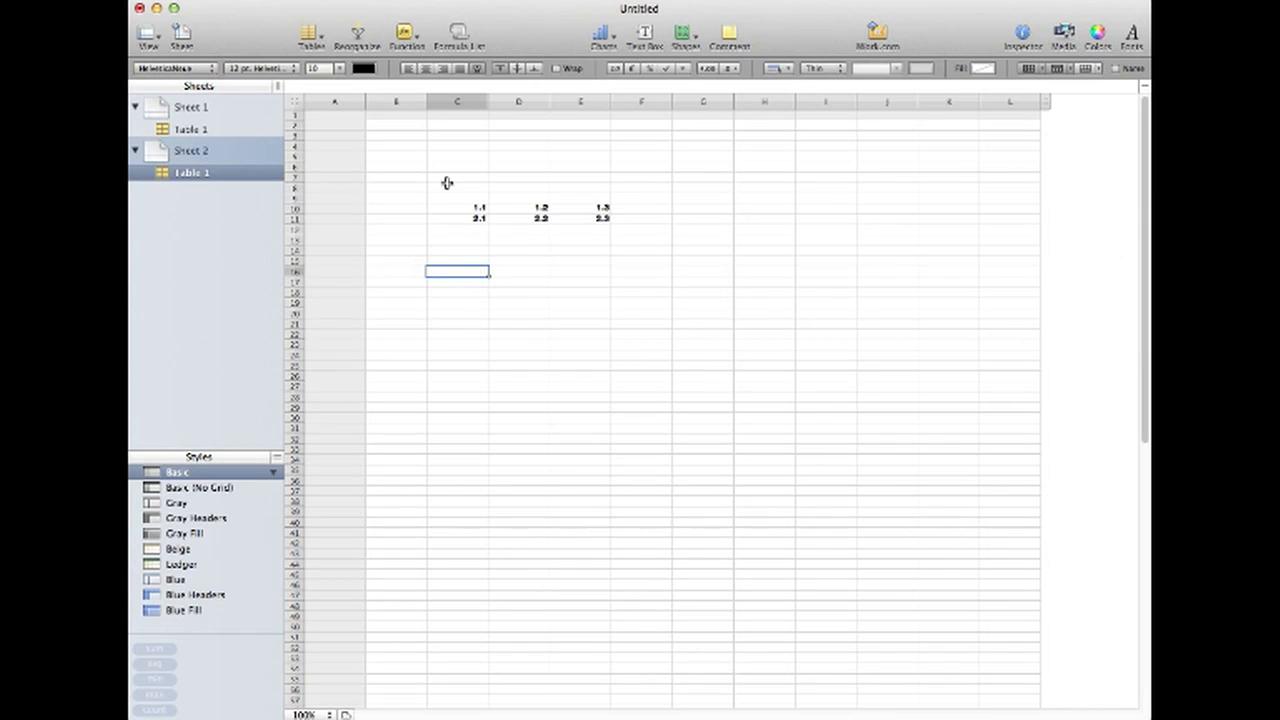
{"action": "mouse_move", "coordinate": [468, 196]}
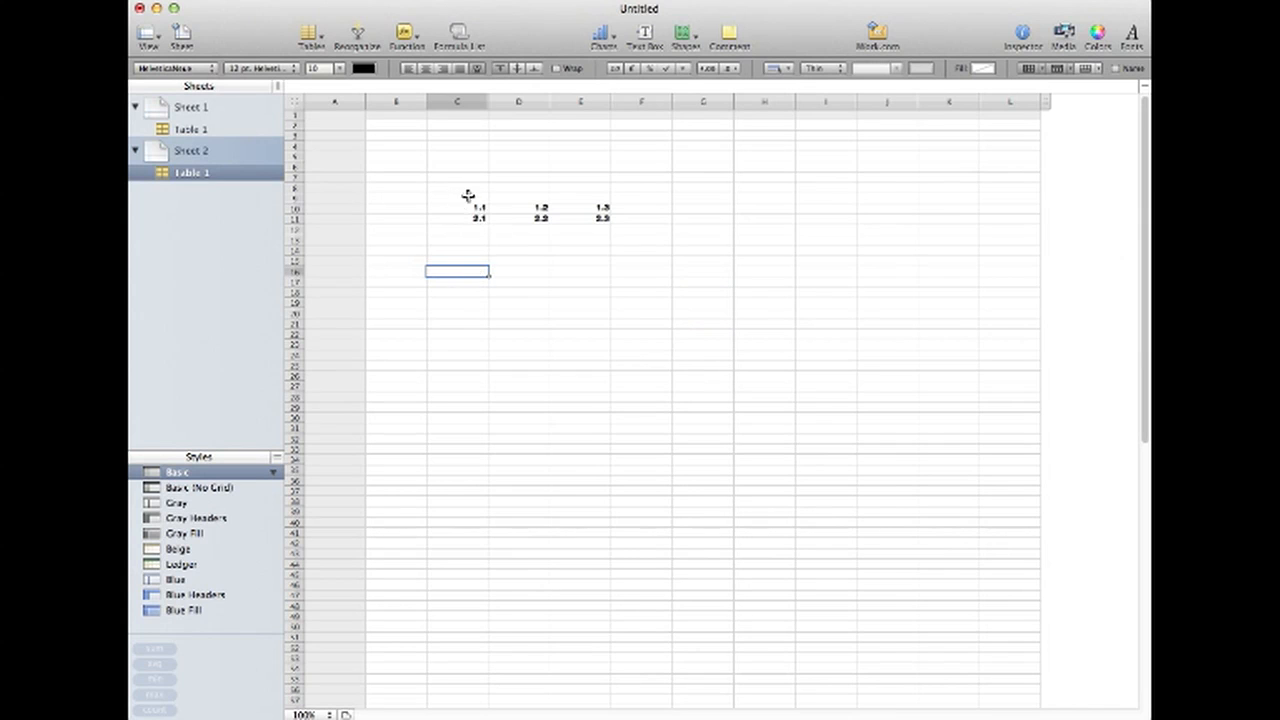
{"action": "mouse_move", "coordinate": [708, 408]}
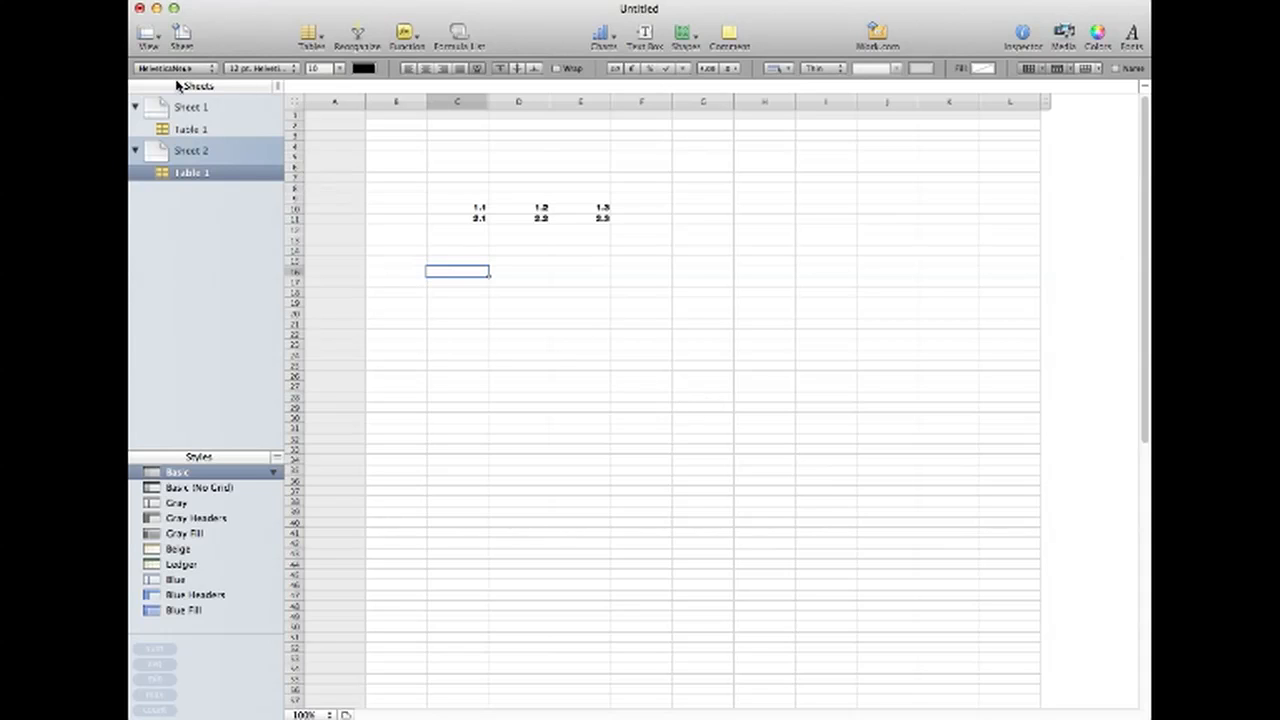
{"action": "mouse_move", "coordinate": [382, 230]}
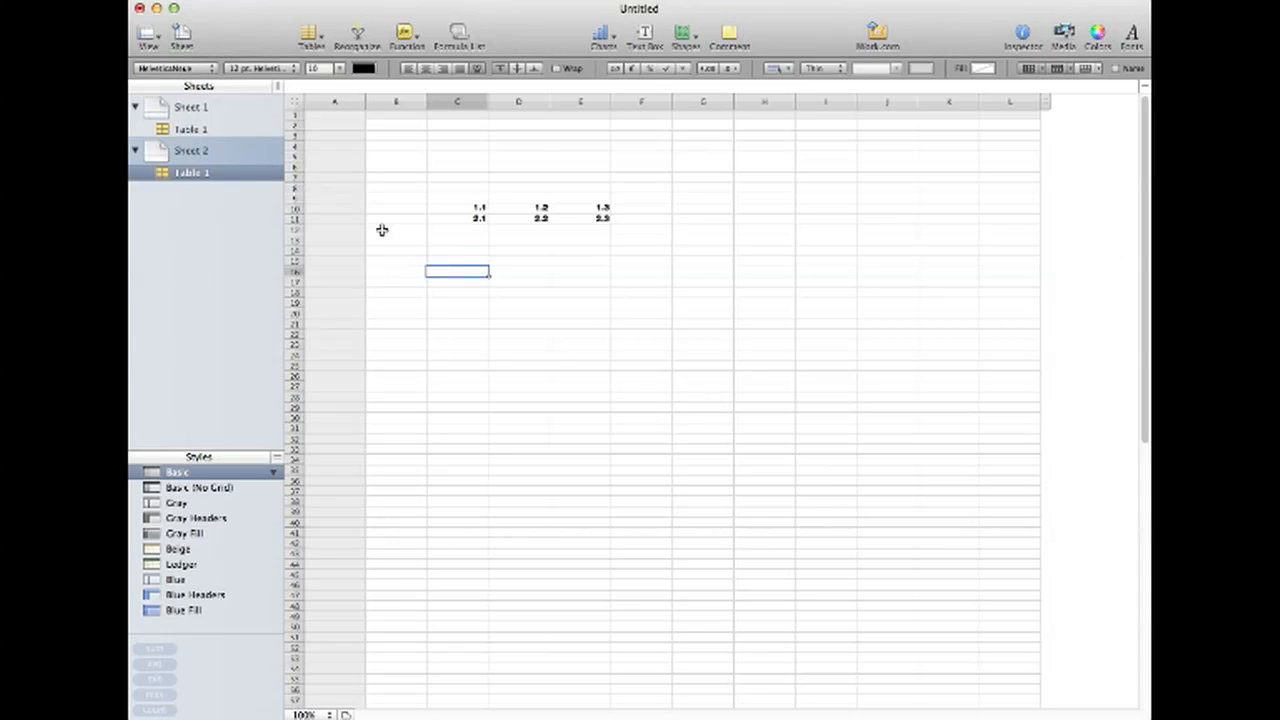
{"action": "mouse_move", "coordinate": [456, 268]}
{"action": "type", "text": "="}
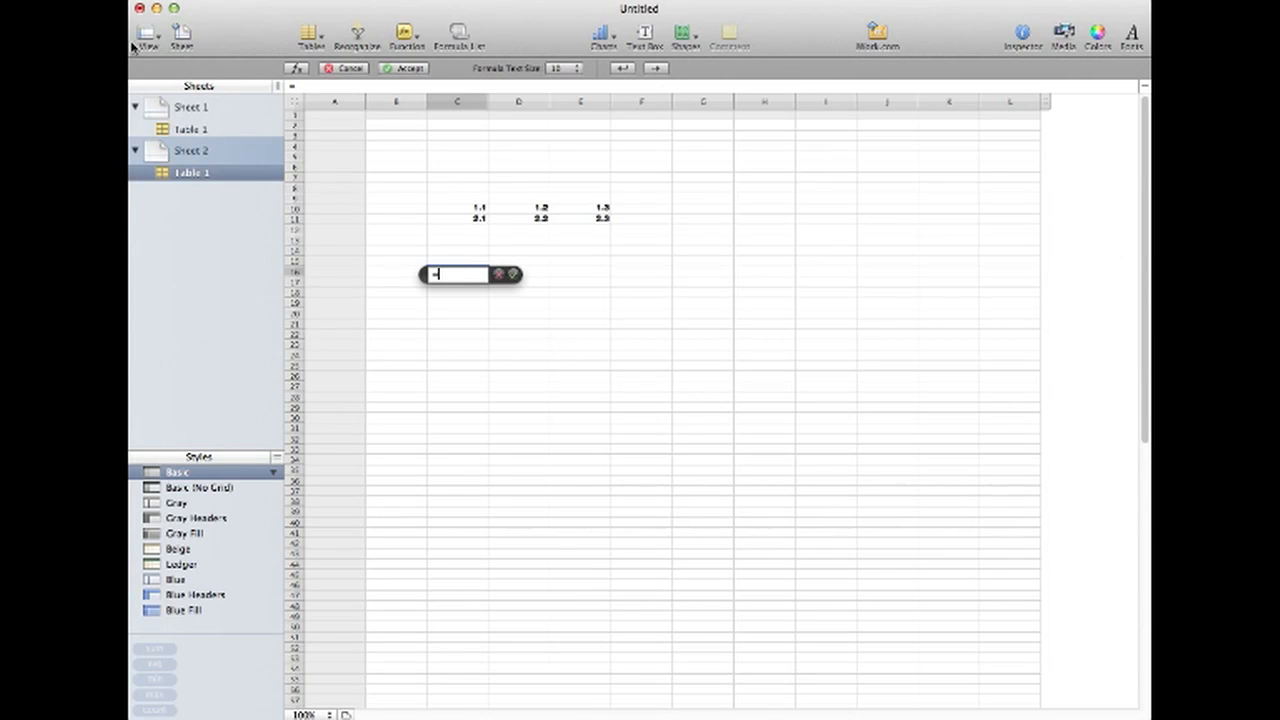
Step: Reference Sheet 1::Table 1::C4 (the 1.1 cell) in the new Sheet 2 formula
{"action": "left_click", "coordinate": [188, 108]}
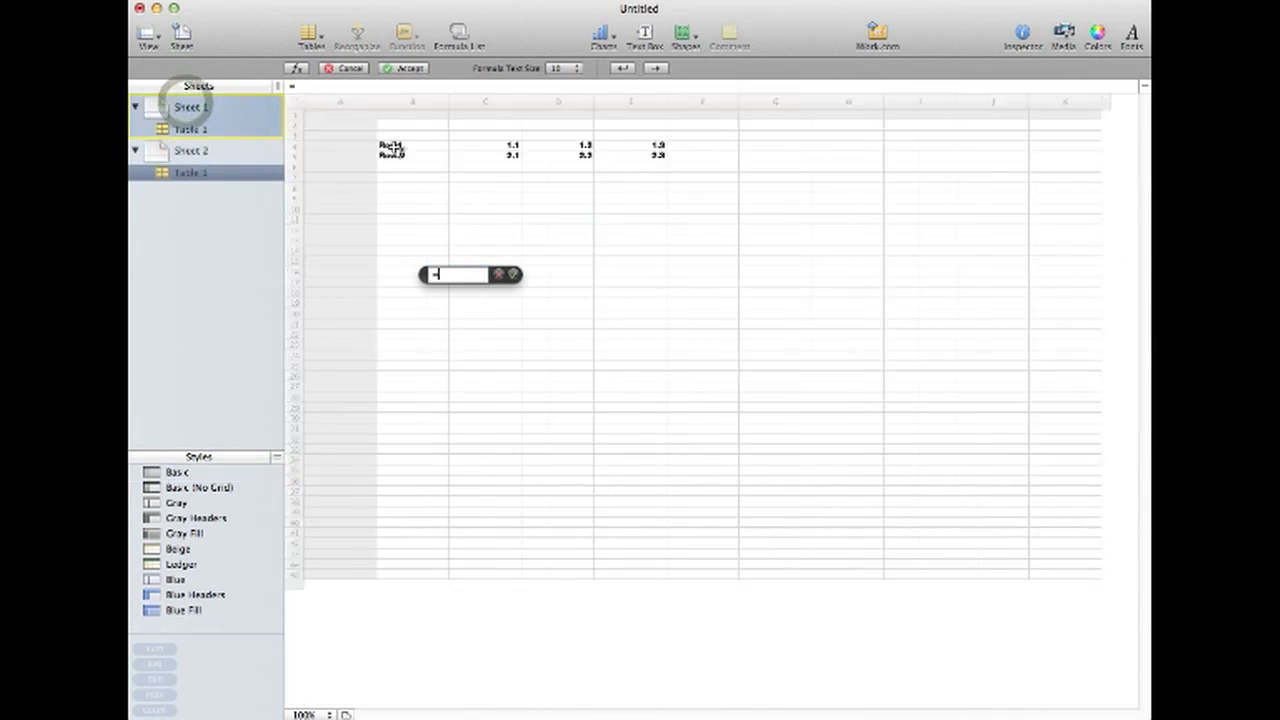
{"action": "left_click", "coordinate": [512, 146]}
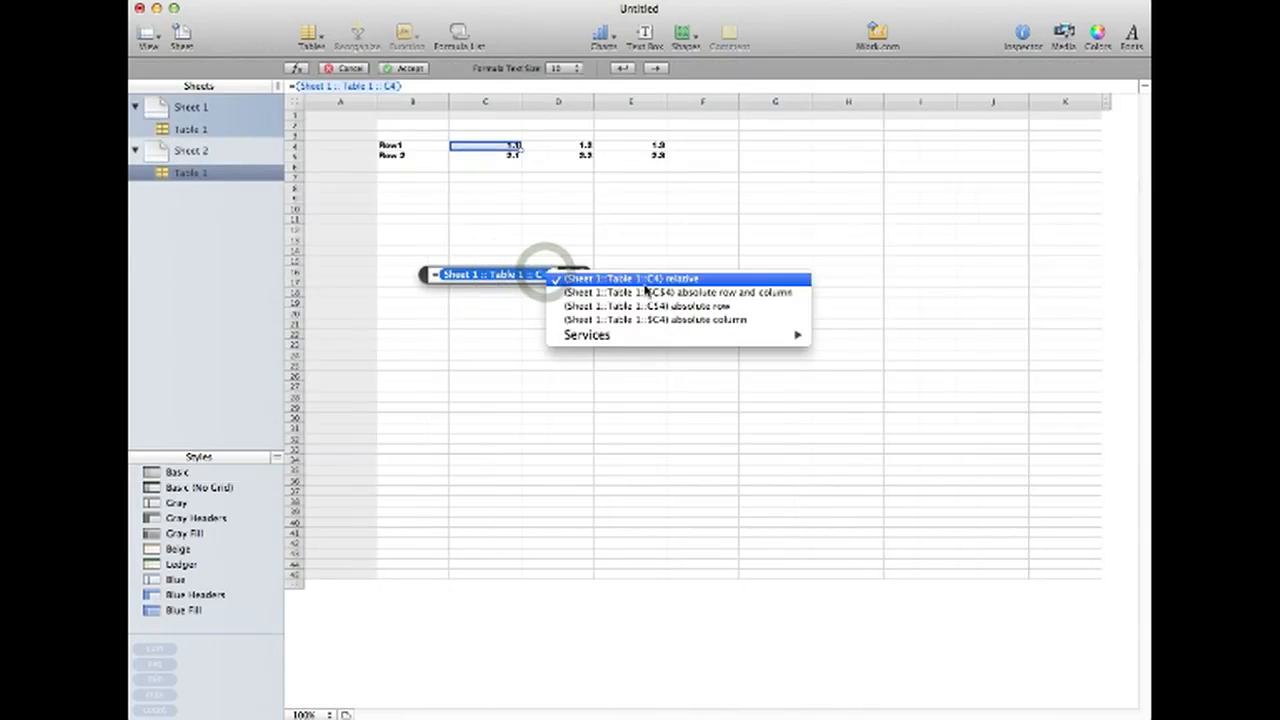
{"action": "mouse_move", "coordinate": [670, 320]}
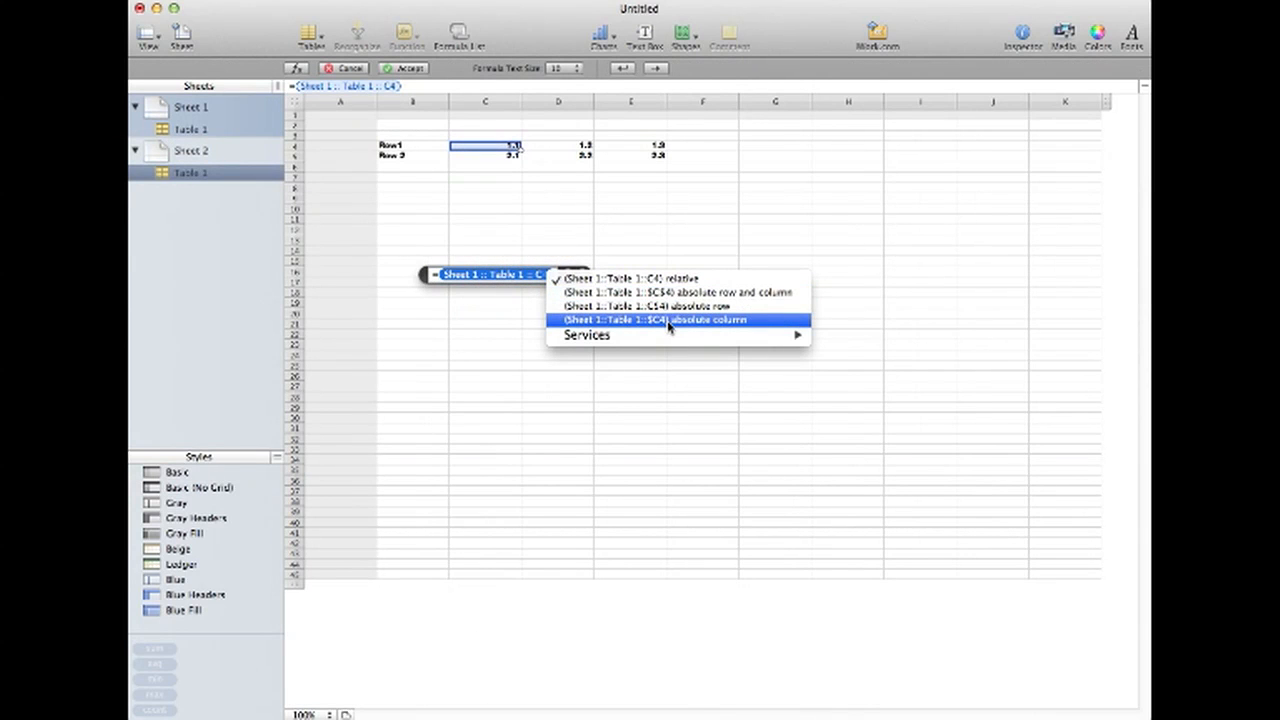
{"action": "mouse_move", "coordinate": [678, 292]}
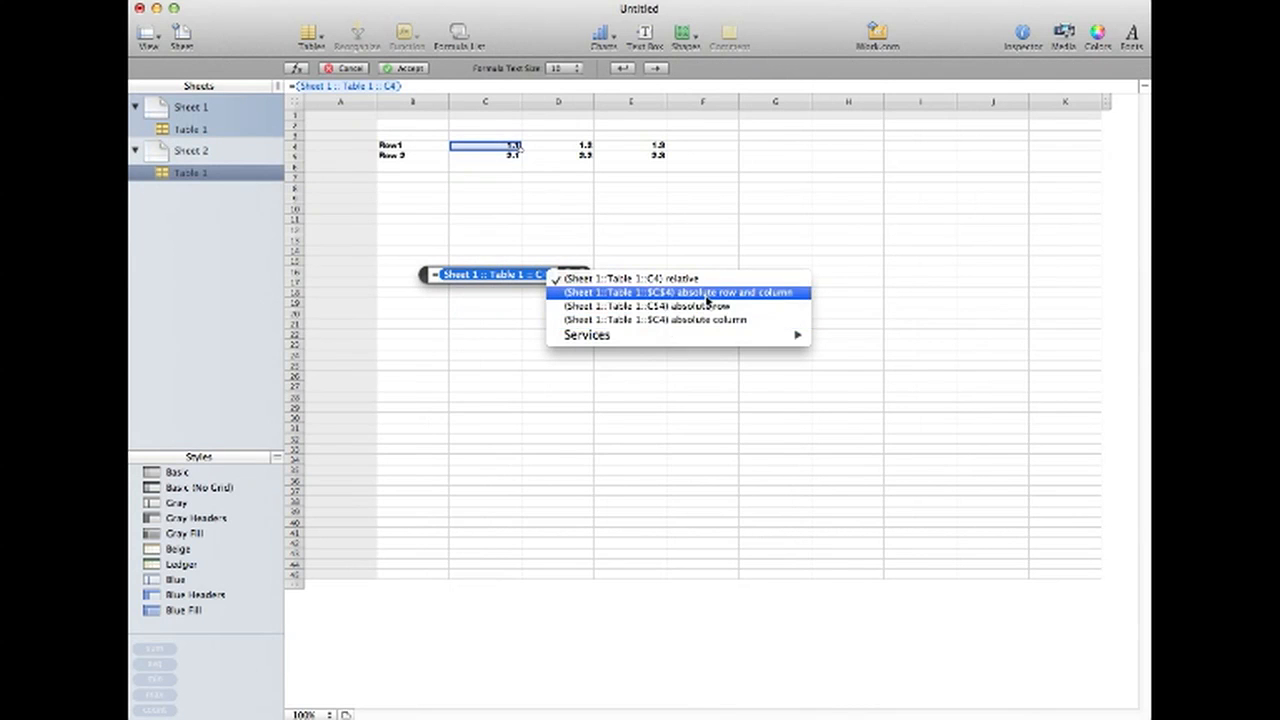
{"action": "mouse_move", "coordinate": [680, 306]}
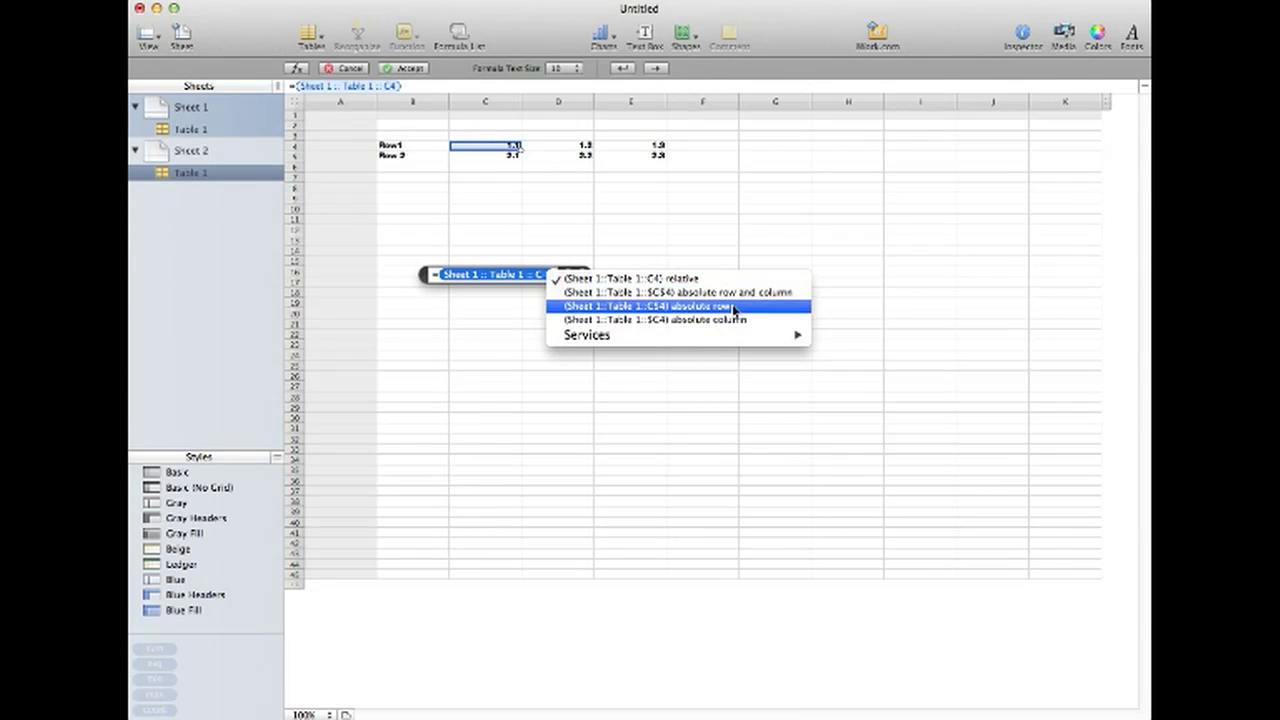
{"action": "mouse_move", "coordinate": [680, 292]}
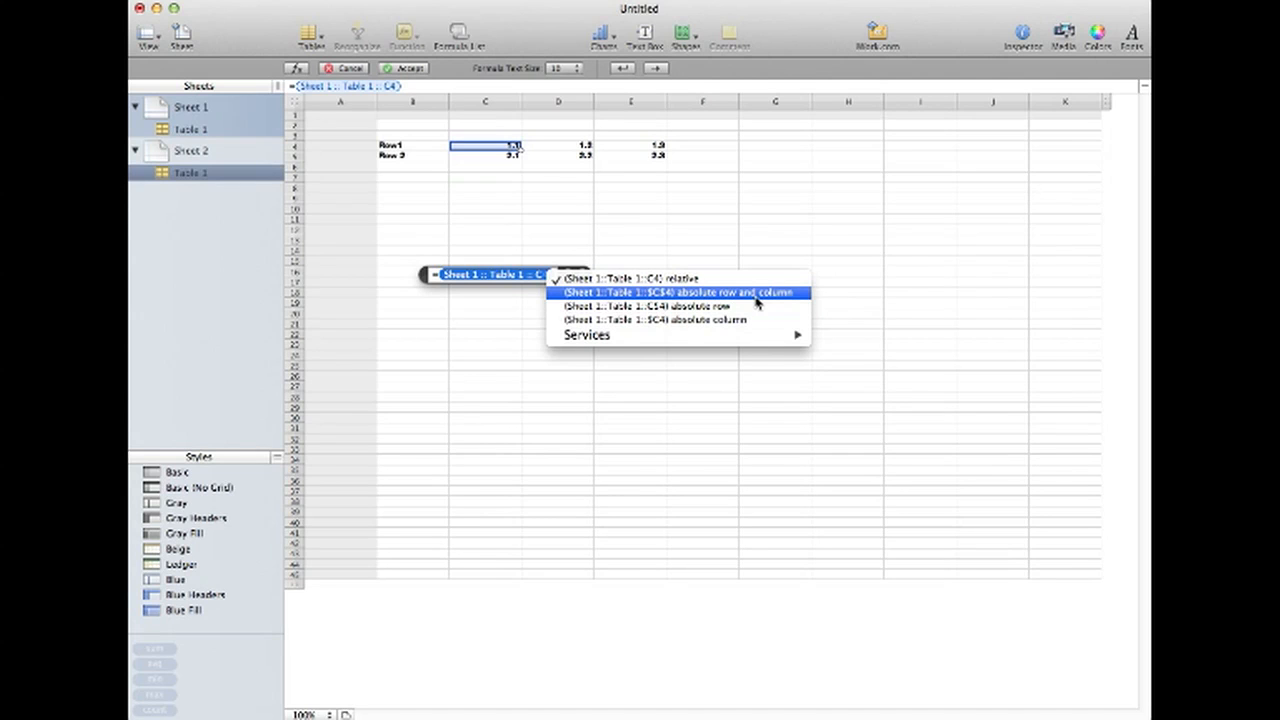
{"action": "mouse_move", "coordinate": [730, 306]}
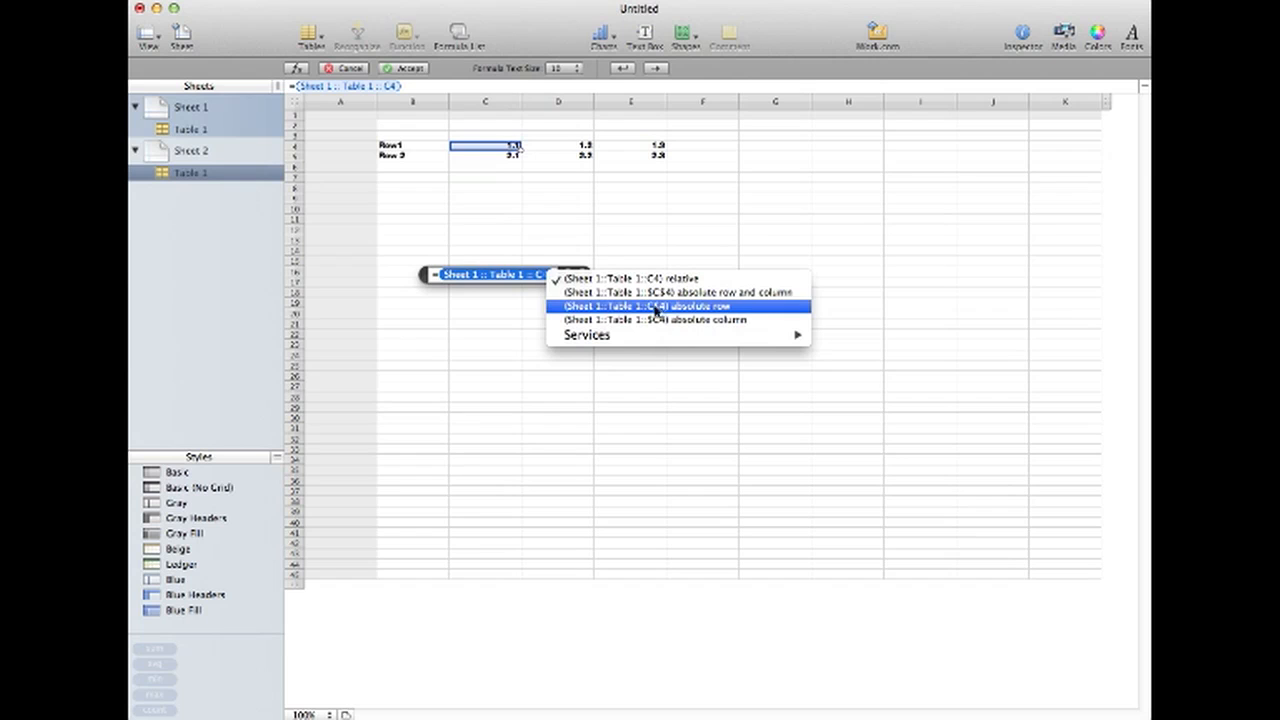
{"action": "mouse_move", "coordinate": [676, 336]}
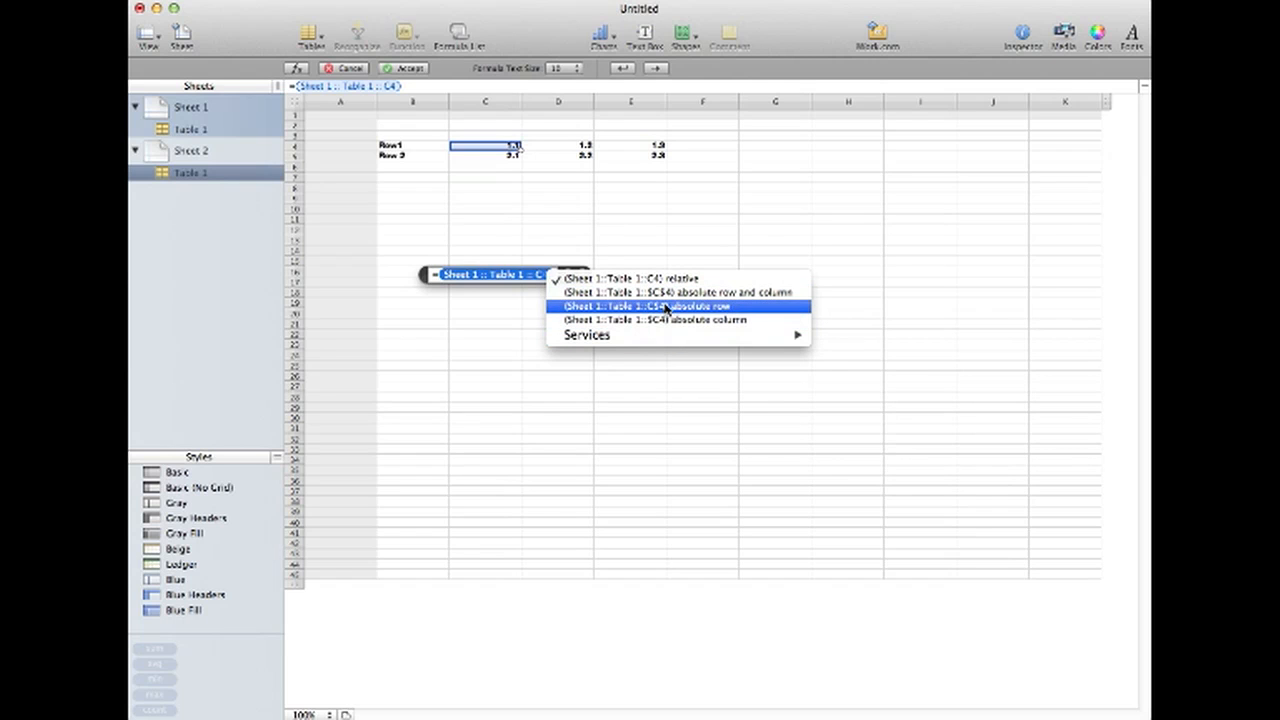
{"action": "mouse_move", "coordinate": [680, 292]}
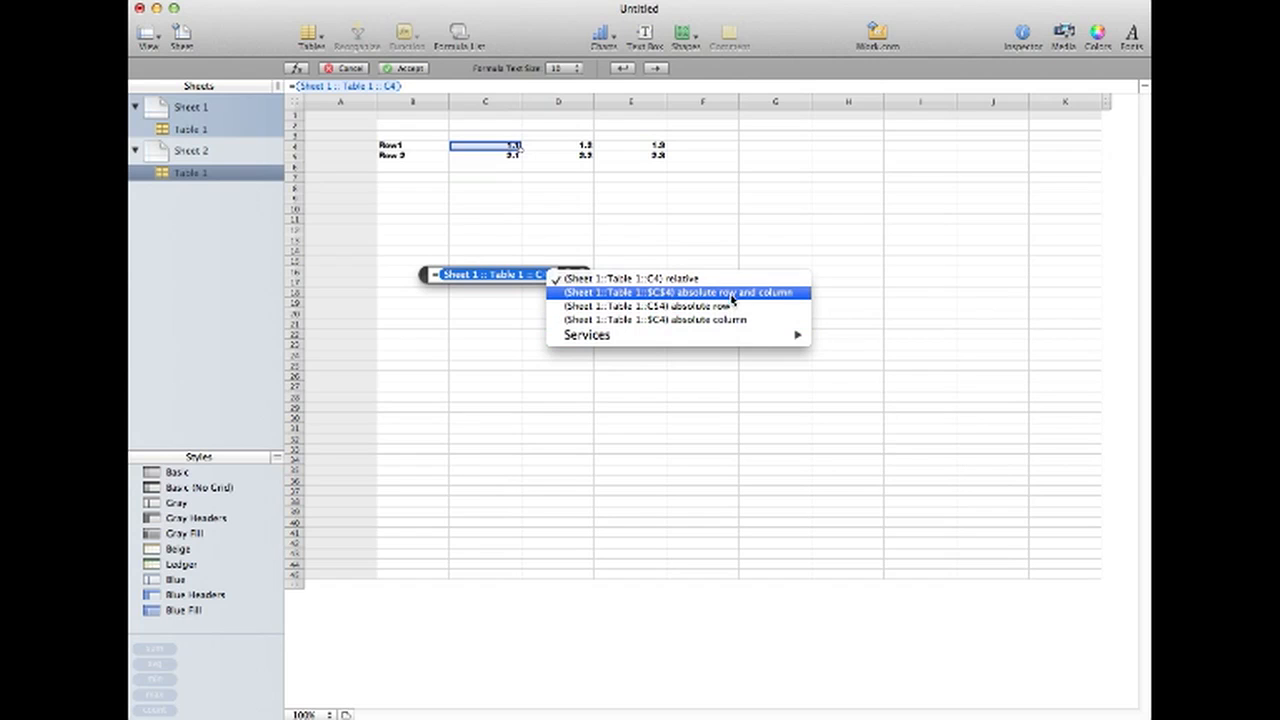
{"action": "mouse_move", "coordinate": [656, 302]}
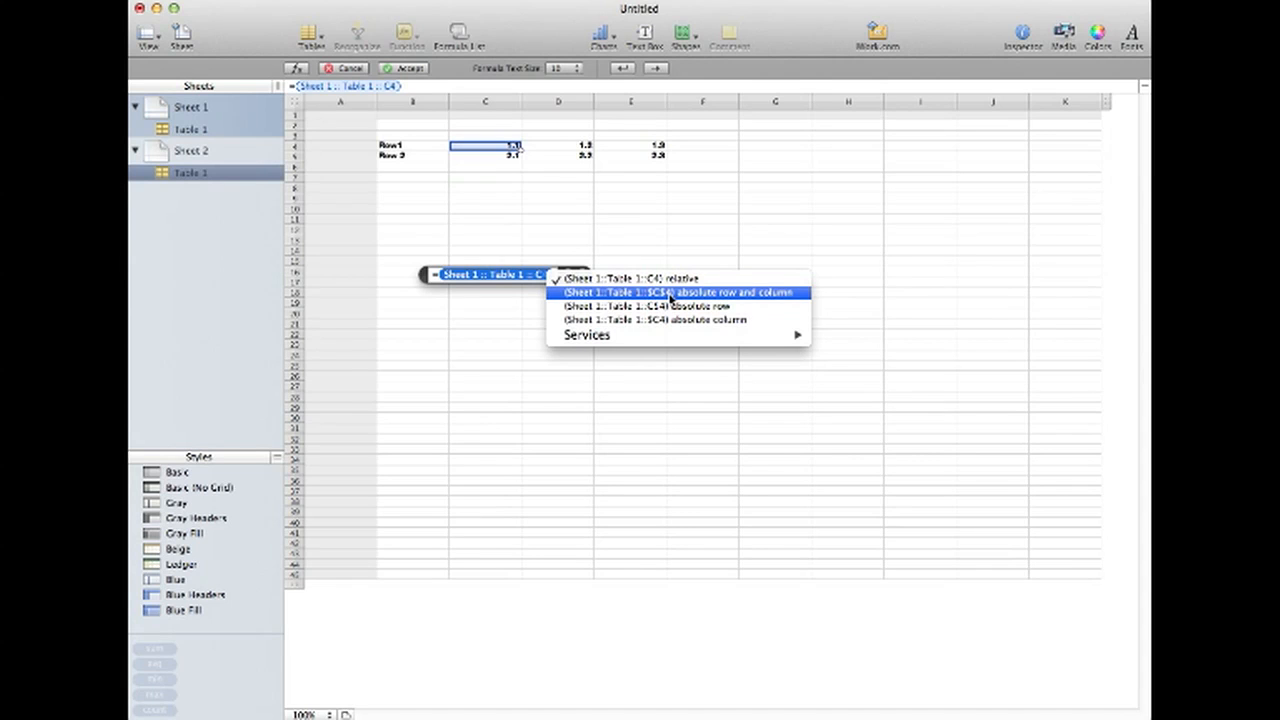
Step: Make the C4 reference absolute row and column and copy it down column C and into D, all showing 1.1
{"action": "left_click", "coordinate": [676, 292]}
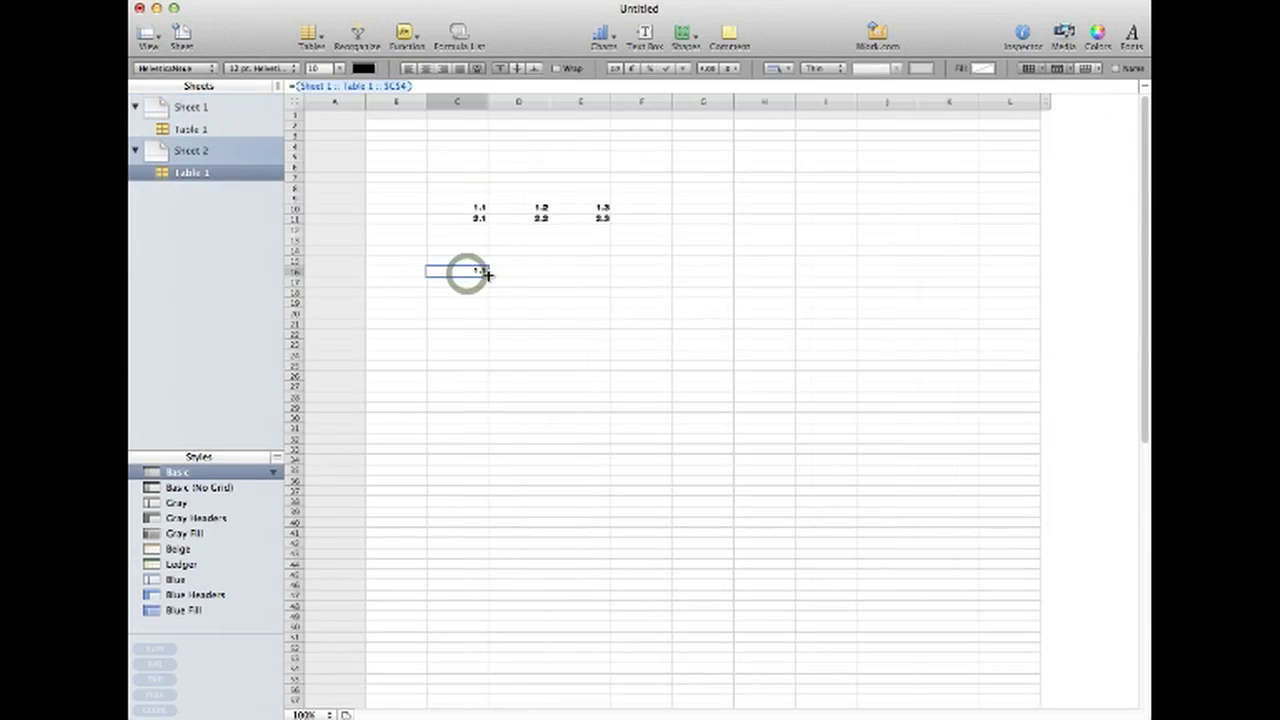
{"action": "left_click_drag", "start_coordinate": [478, 270], "coordinate": [478, 448]}
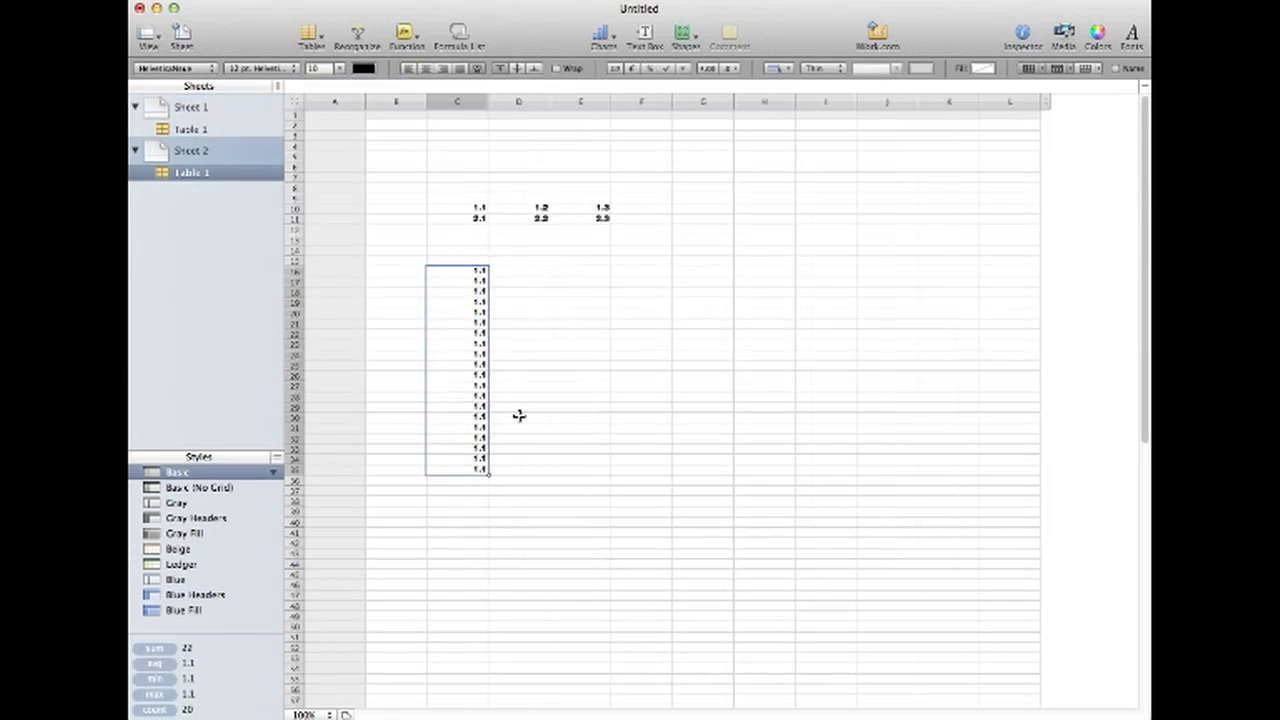
{"action": "left_click_drag", "start_coordinate": [484, 470], "coordinate": [548, 470]}
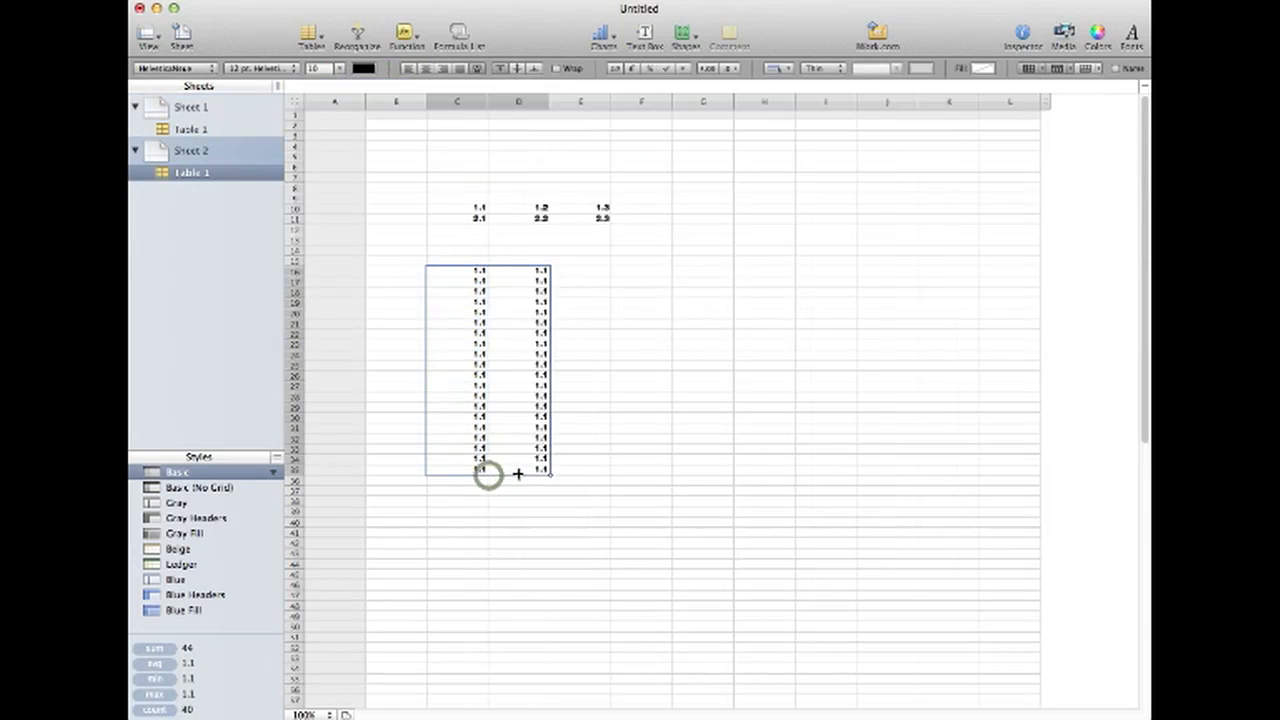
{"action": "left_click_drag", "start_coordinate": [548, 472], "coordinate": [732, 488]}
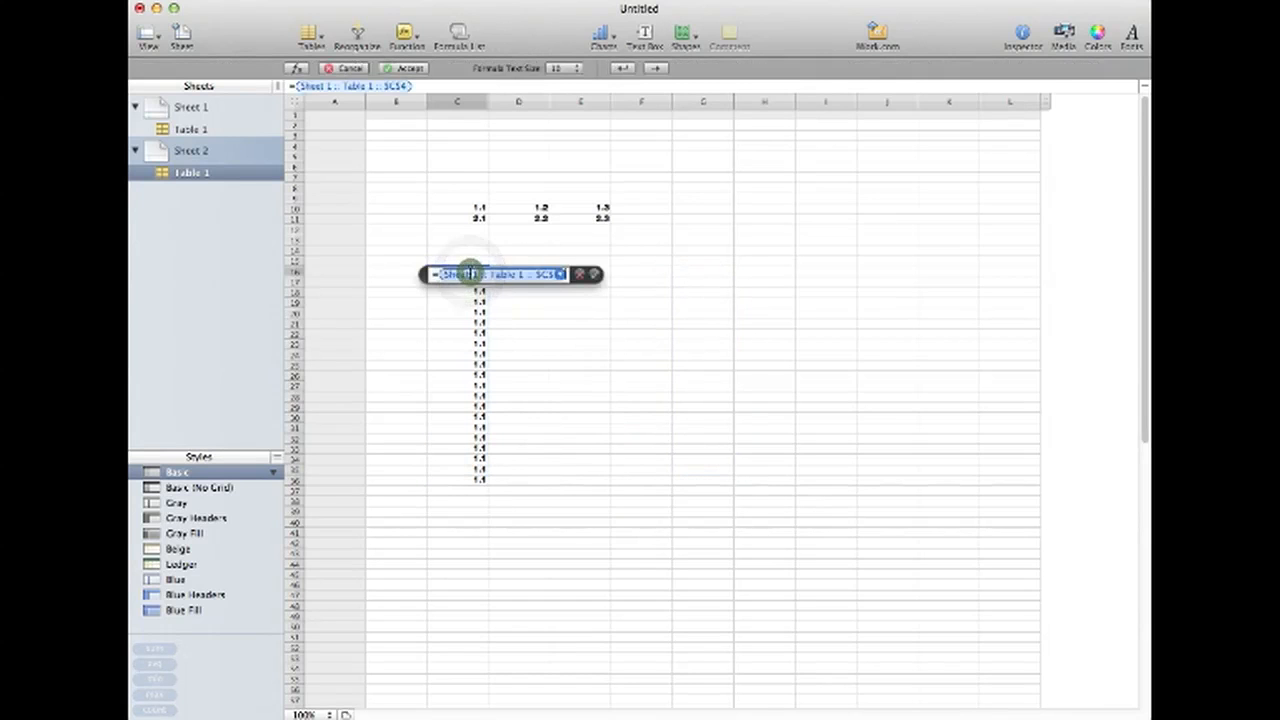
Step: Switch the top formula to absolute row only and fill it across to column E as 1.1, 1.2, 1.3
{"action": "left_click", "coordinate": [560, 276]}
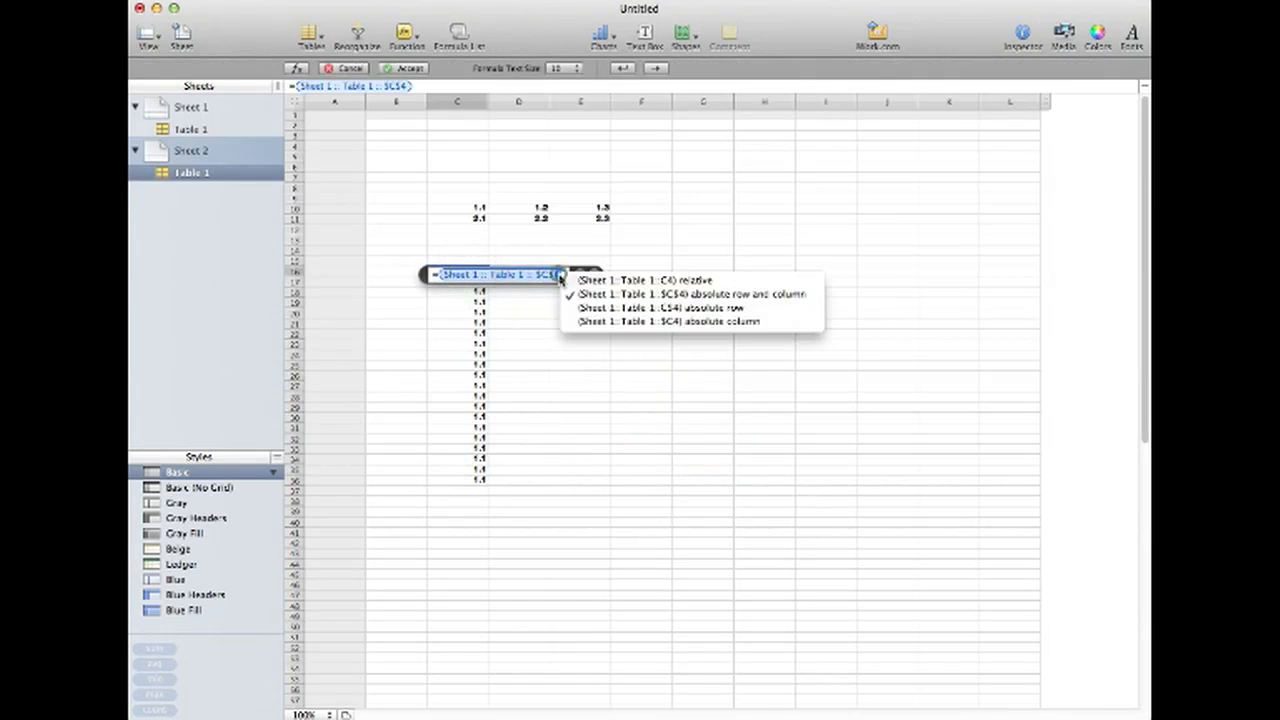
{"action": "mouse_move", "coordinate": [660, 308]}
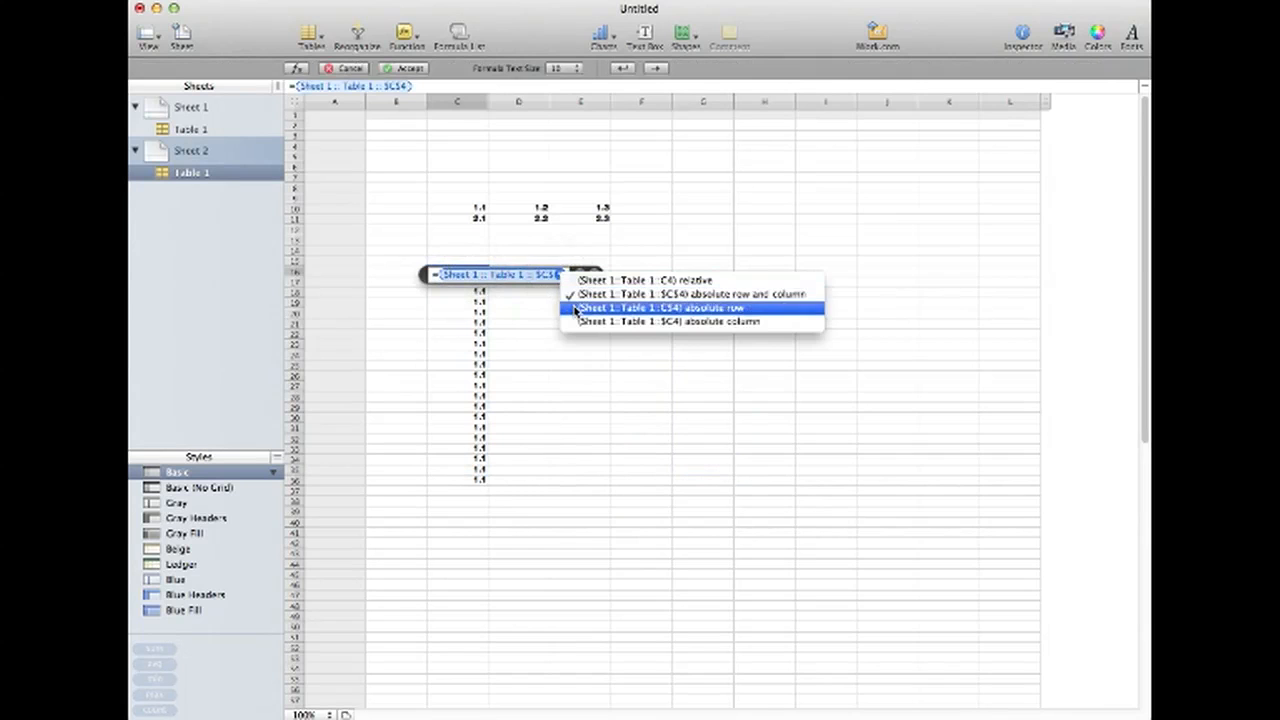
{"action": "left_click", "coordinate": [692, 308]}
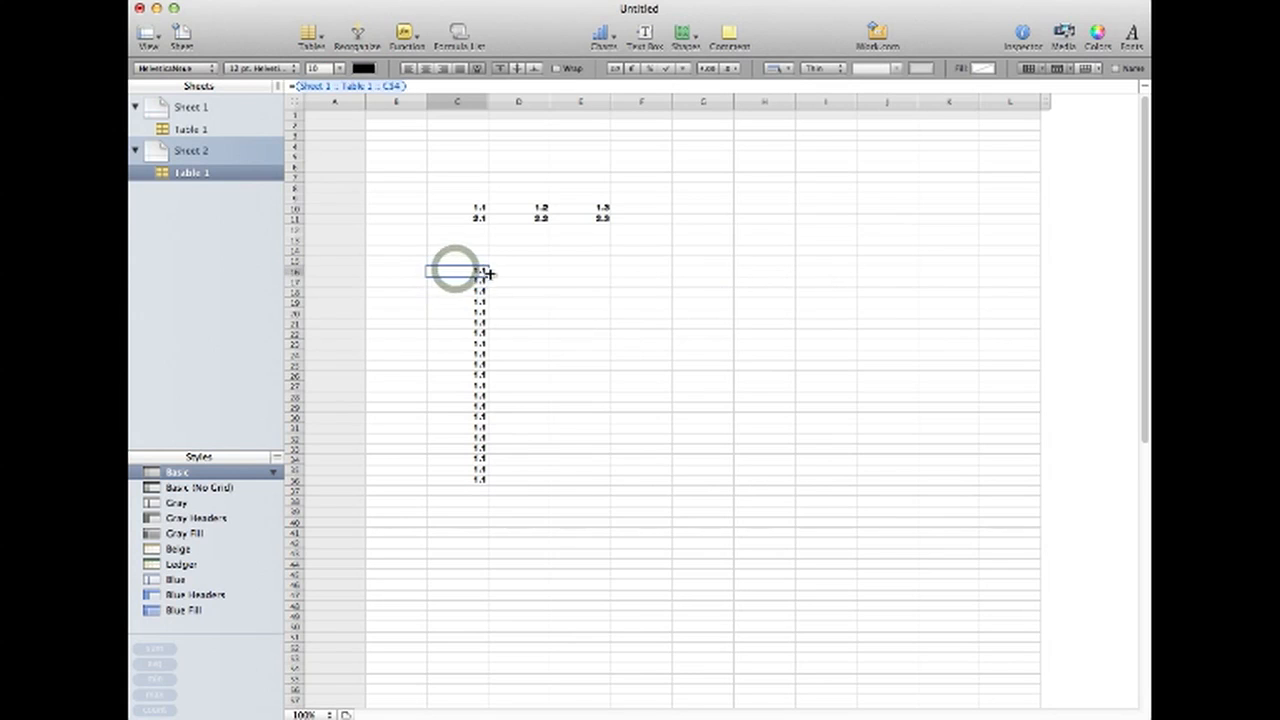
{"action": "left_click_drag", "start_coordinate": [456, 272], "coordinate": [582, 272]}
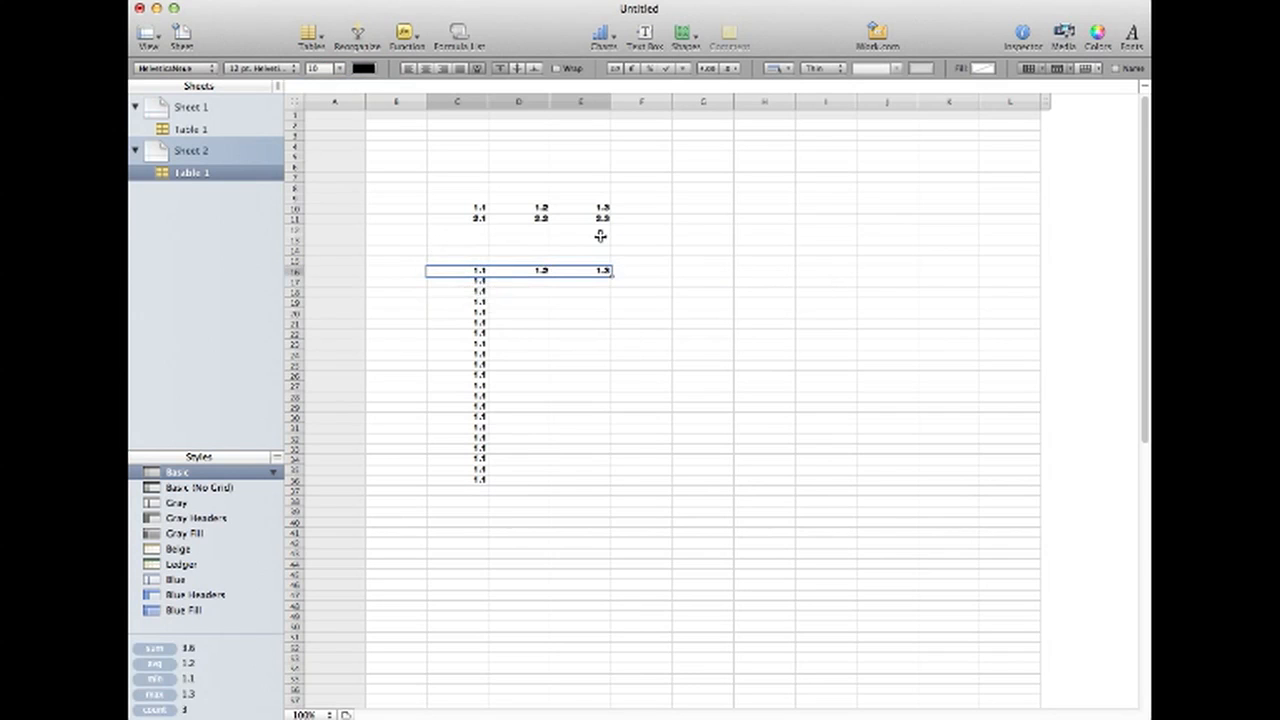
{"action": "mouse_move", "coordinate": [616, 286]}
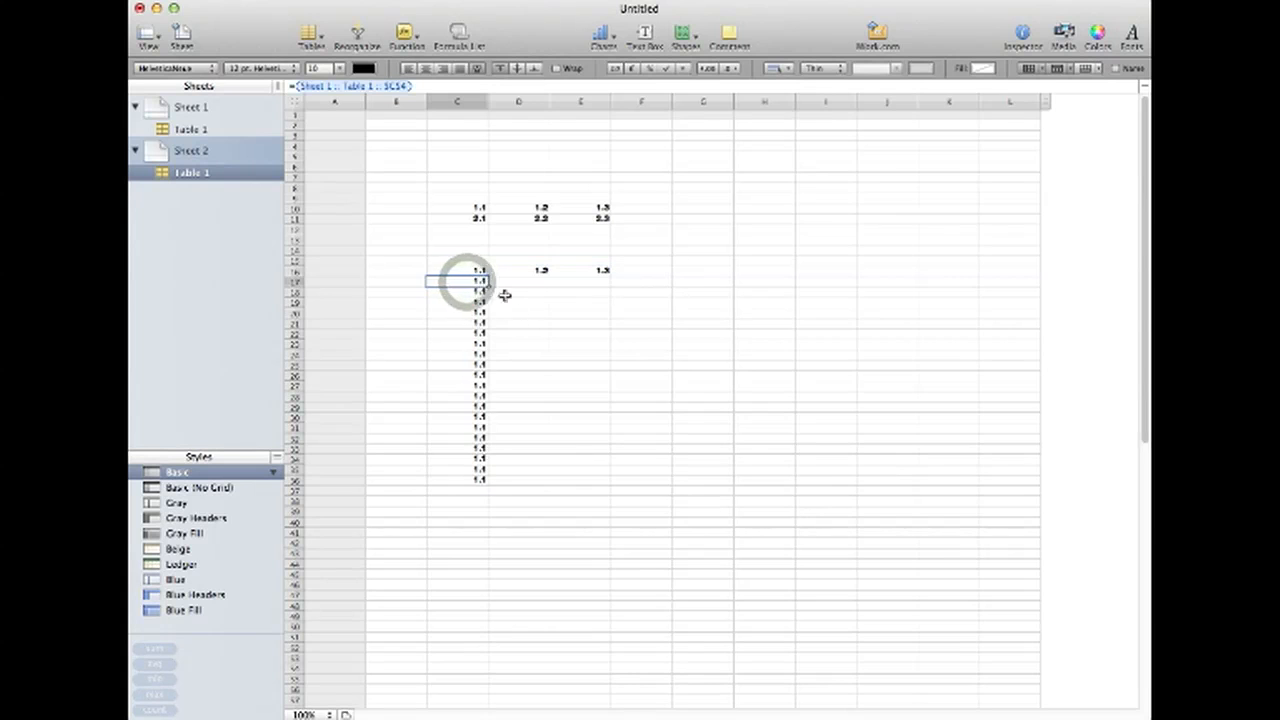
{"action": "left_click_drag", "start_coordinate": [478, 280], "coordinate": [604, 280]}
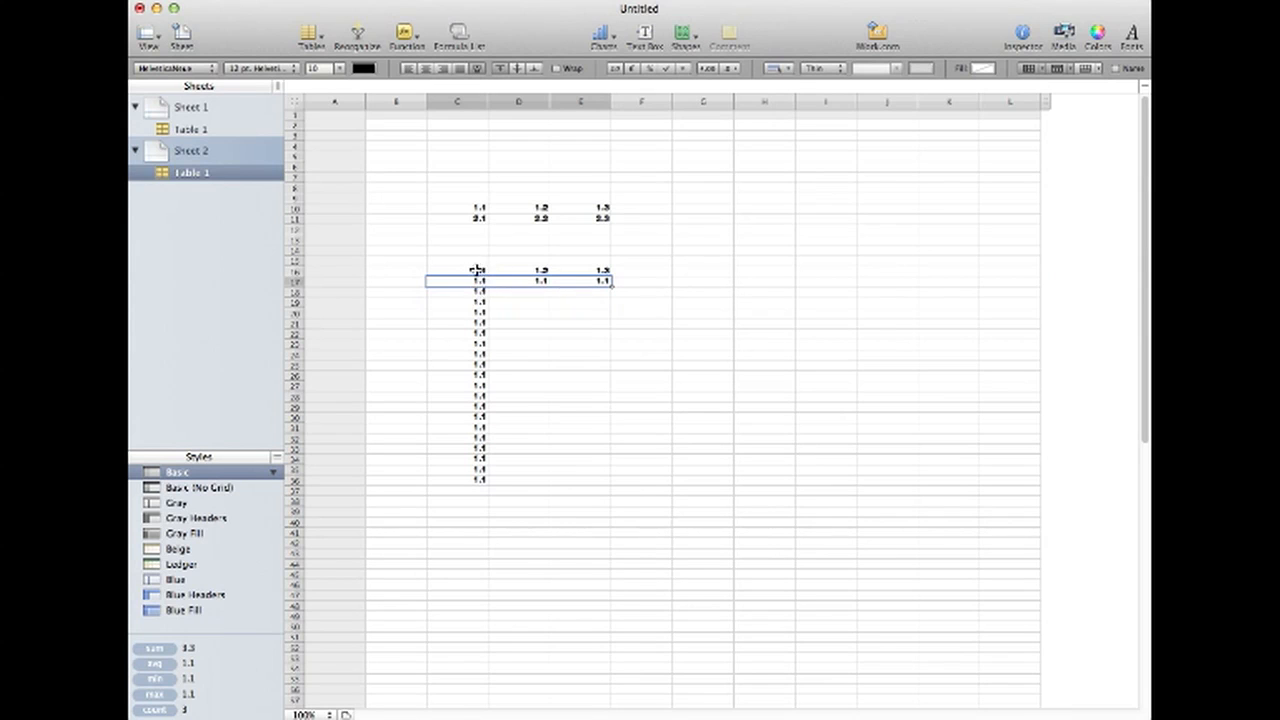
Step: Fill the 1.1, 1.2, 1.3 formula row down the block, check C16's formula, then select the 2.1 cell
{"action": "left_click", "coordinate": [476, 272]}
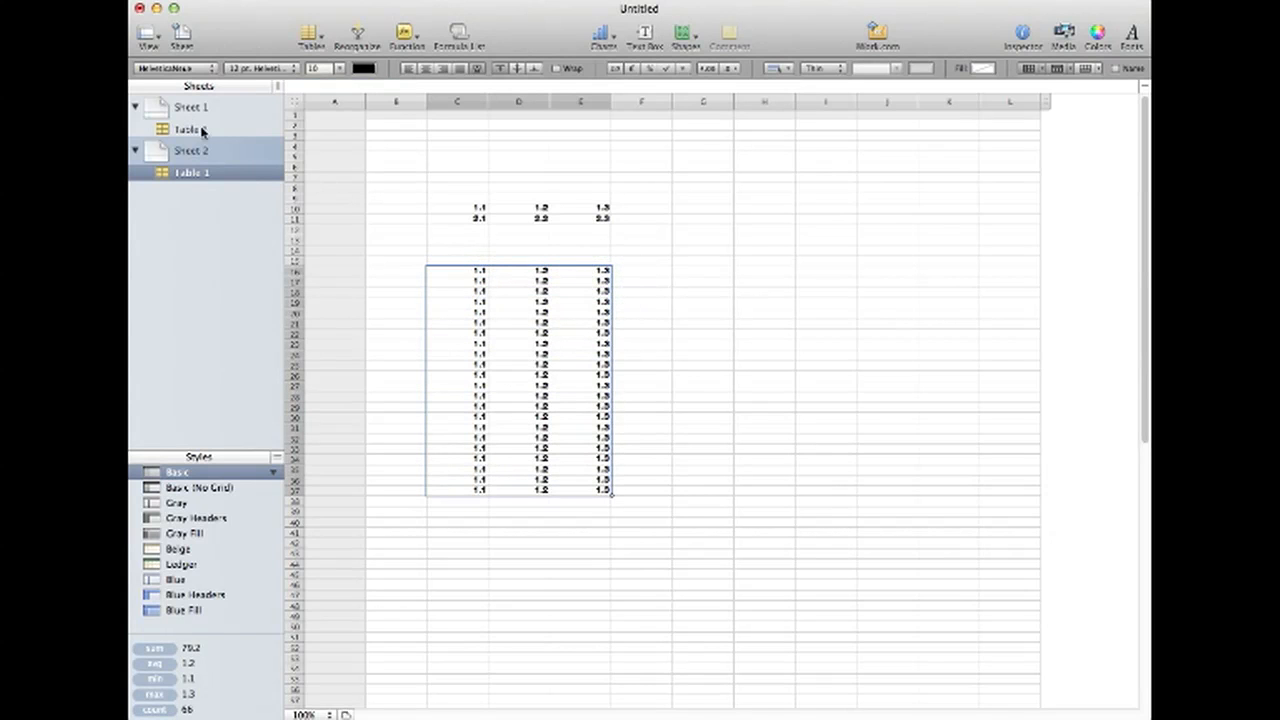
{"action": "mouse_move", "coordinate": [512, 264]}
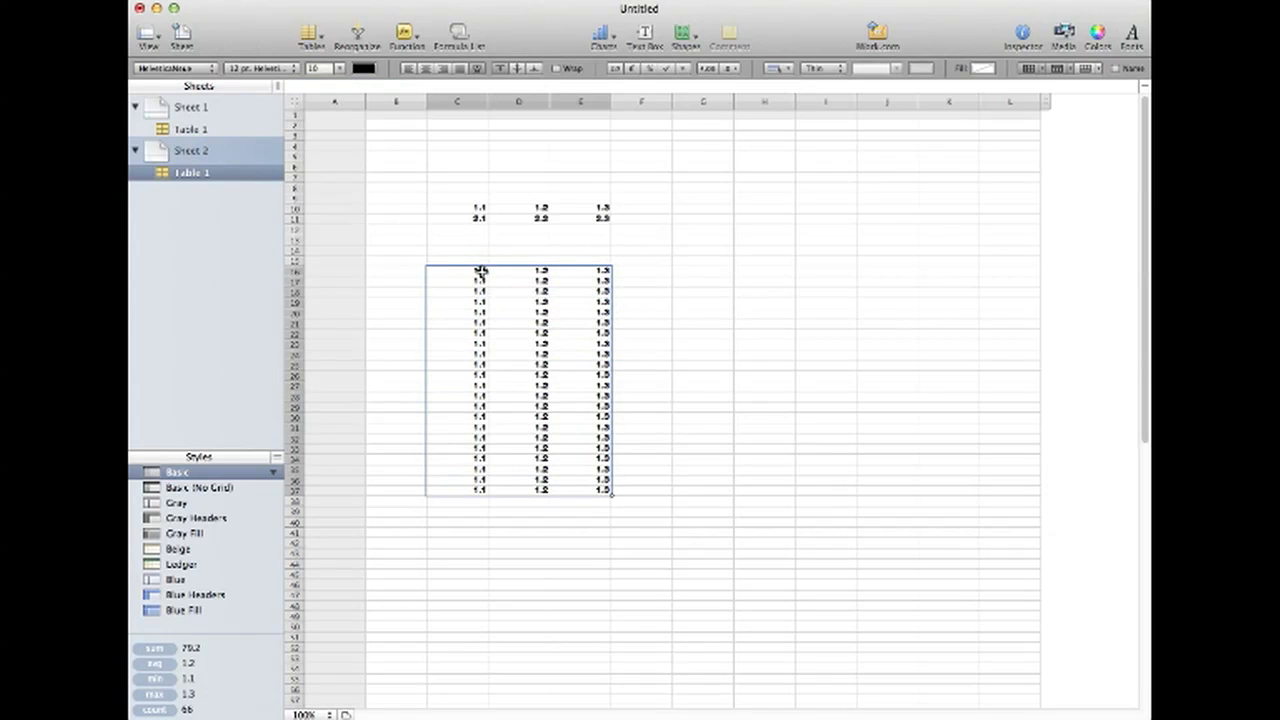
{"action": "double_click", "coordinate": [478, 272]}
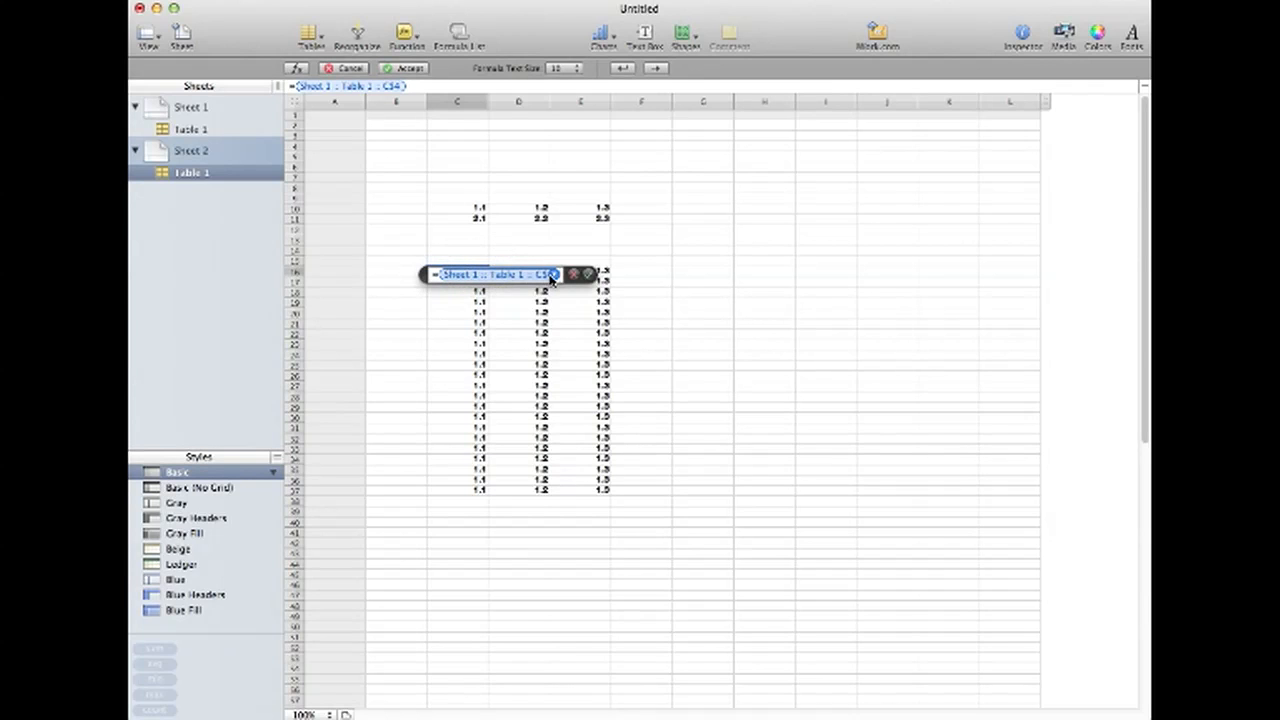
{"action": "left_click", "coordinate": [552, 274]}
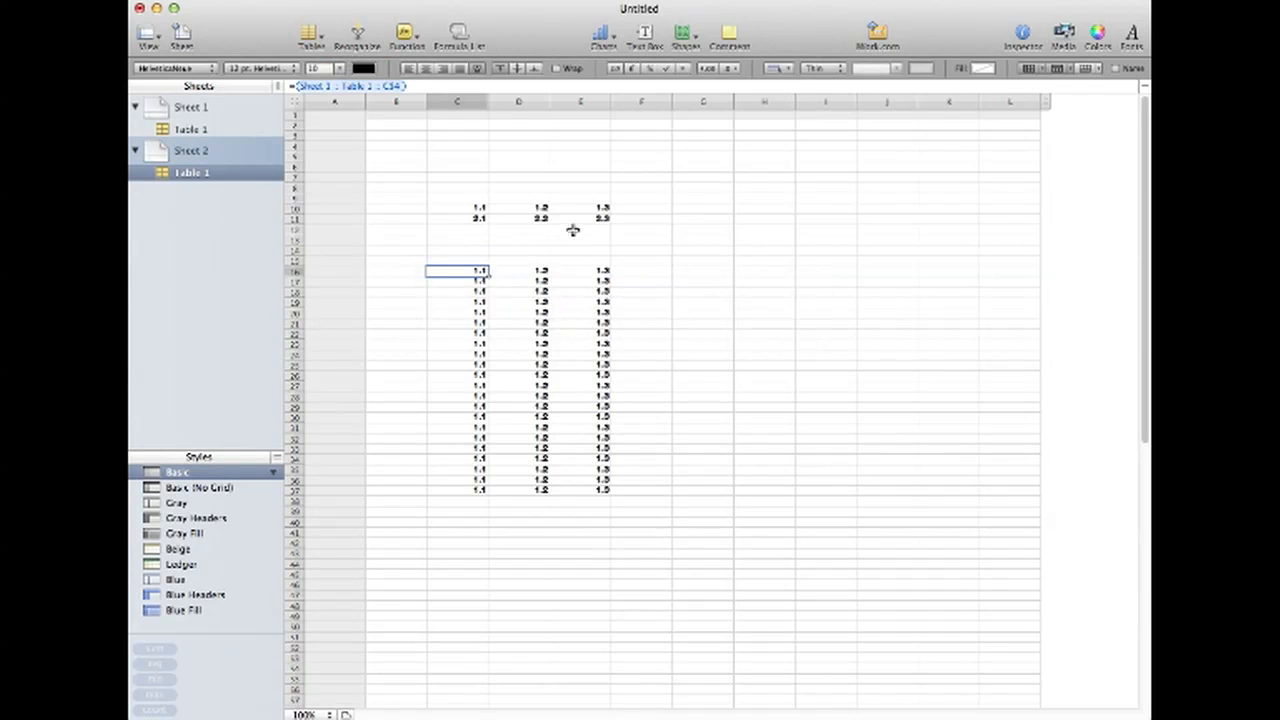
{"action": "left_click", "coordinate": [456, 218]}
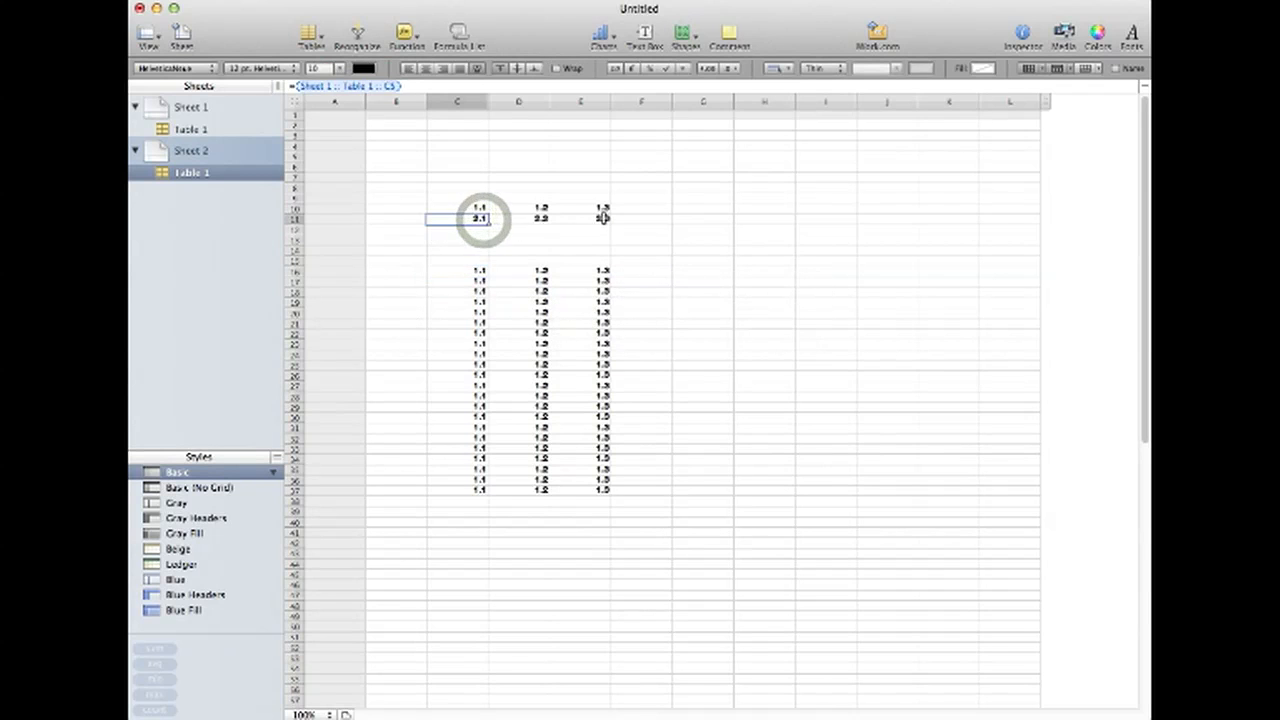